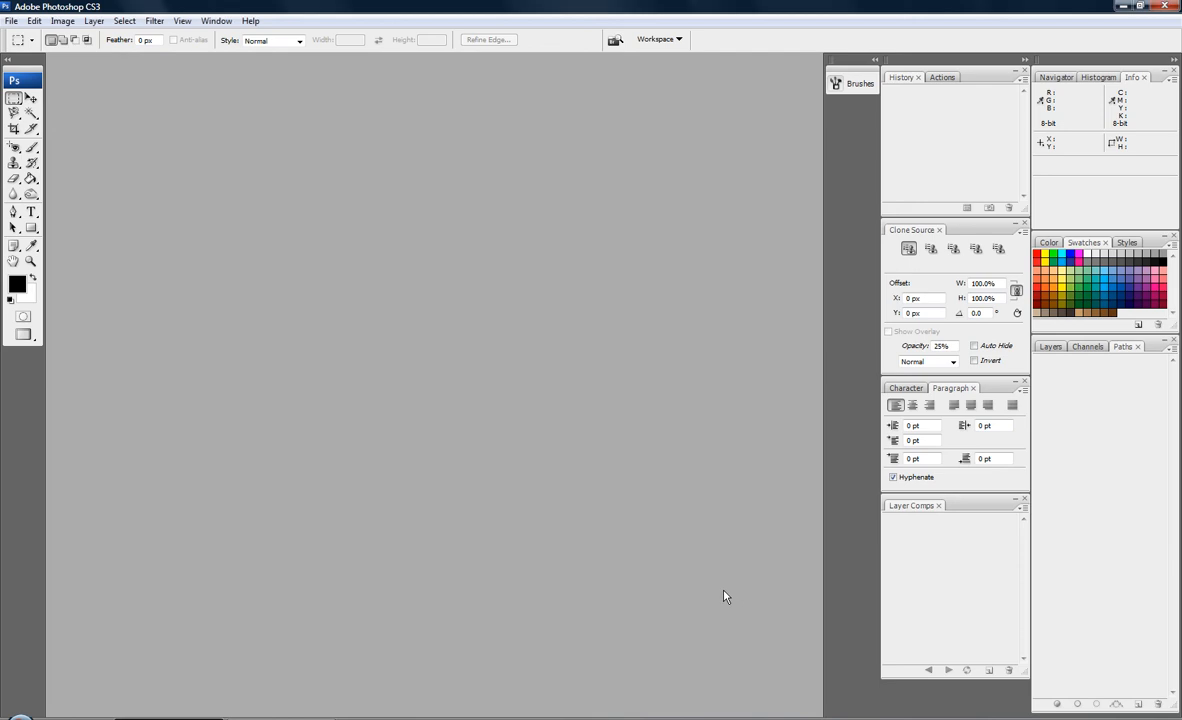
{"action": "mouse_move", "coordinate": [716, 562]}
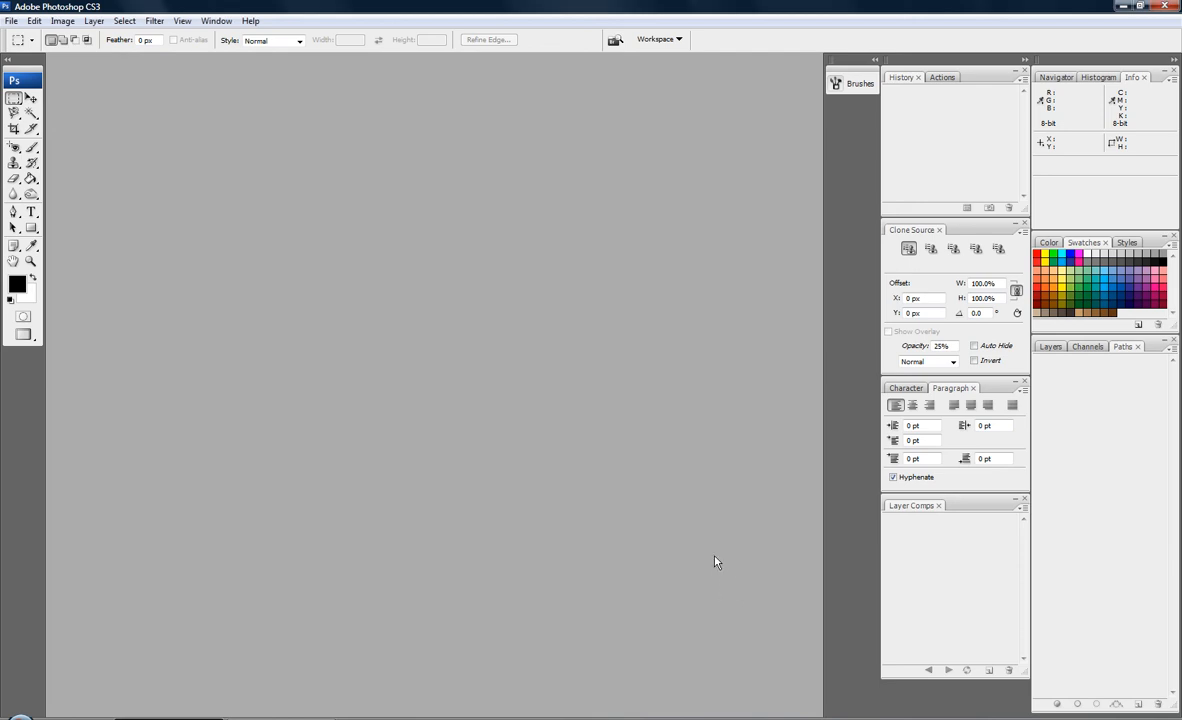
Open Rose.jpg from the Practice folder via File > Open.
{"action": "left_click", "coordinate": [13, 17]}
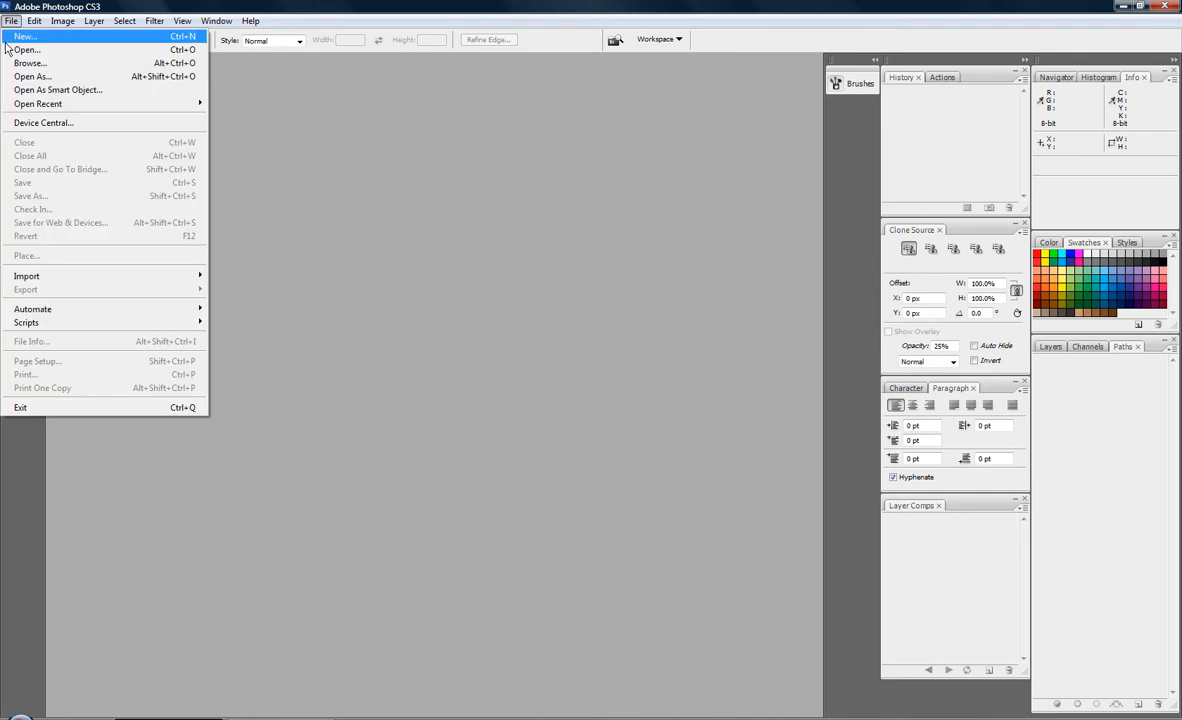
{"action": "left_click", "coordinate": [25, 53]}
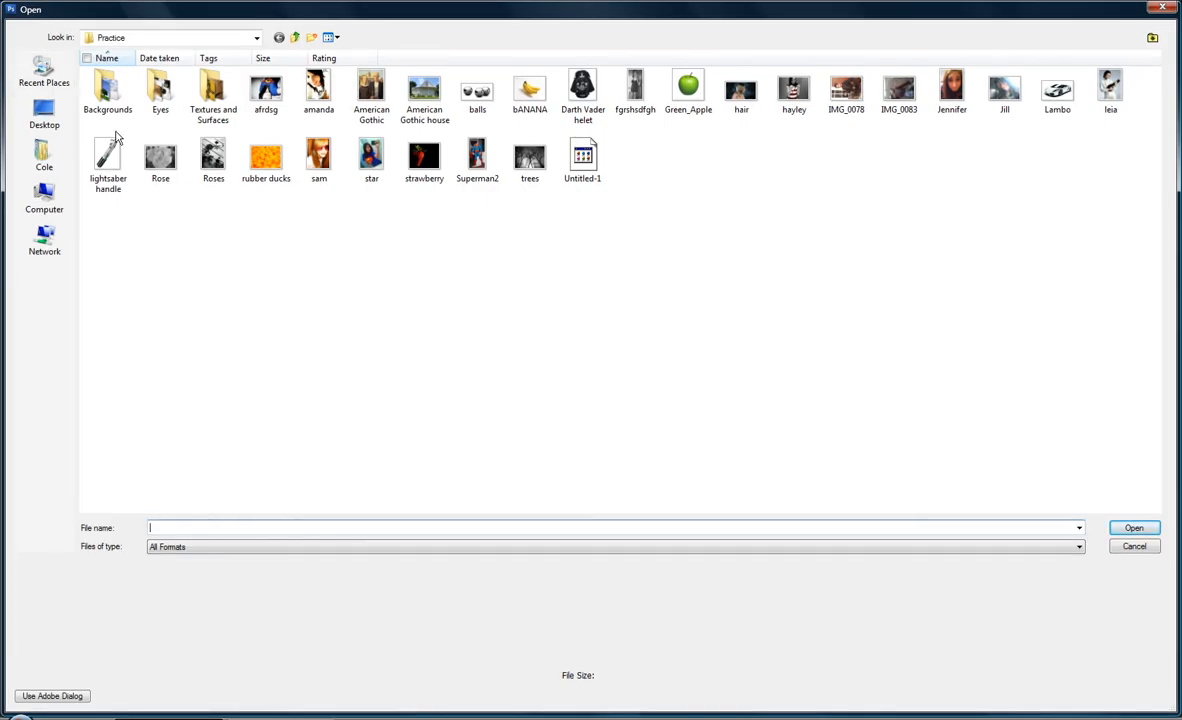
{"action": "left_click", "coordinate": [160, 155]}
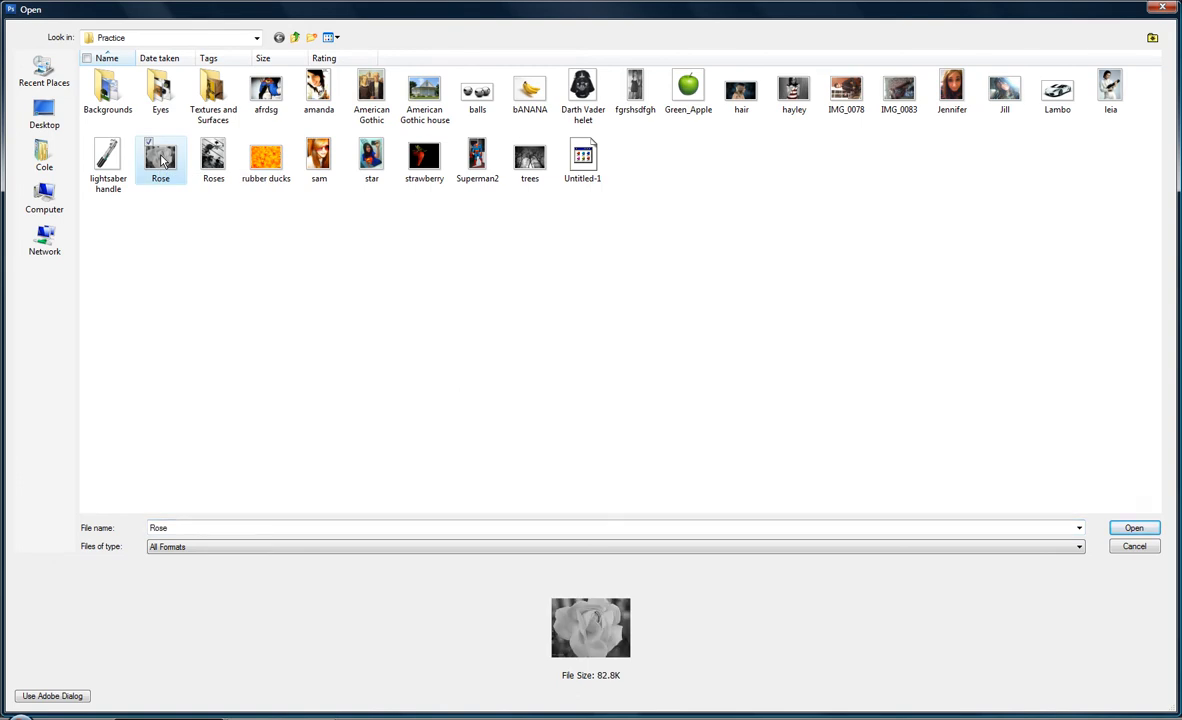
{"action": "left_click", "coordinate": [1144, 528]}
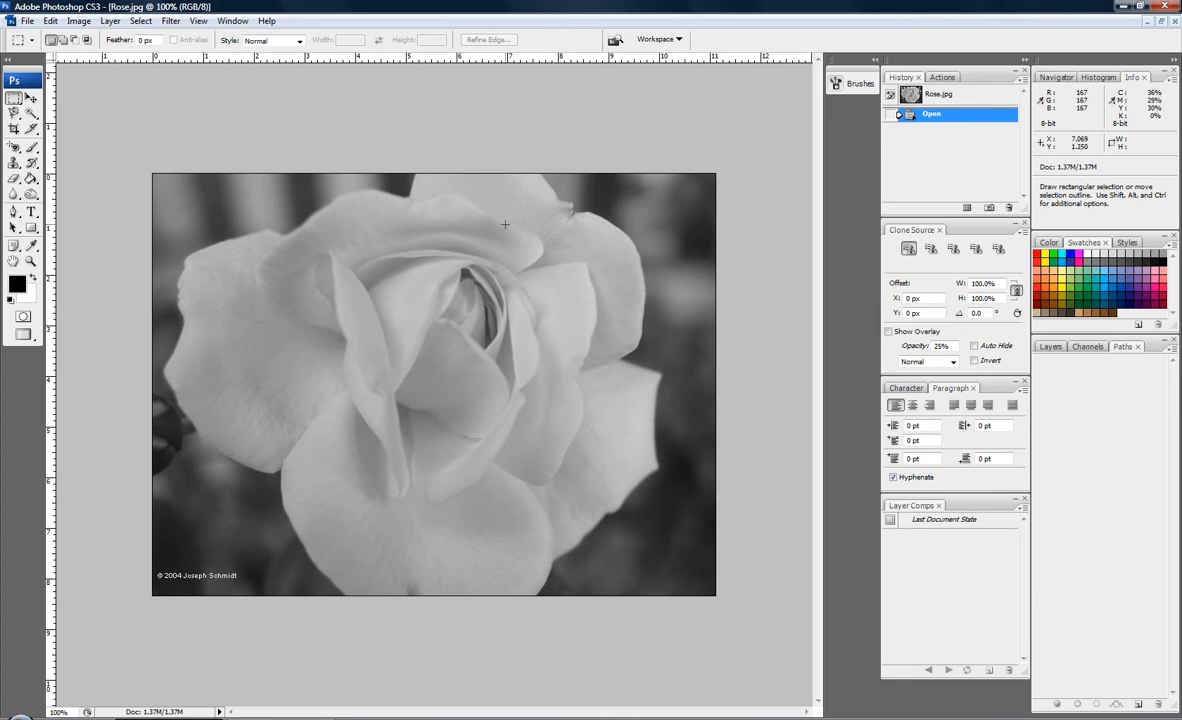
{"action": "mouse_move", "coordinate": [220, 233]}
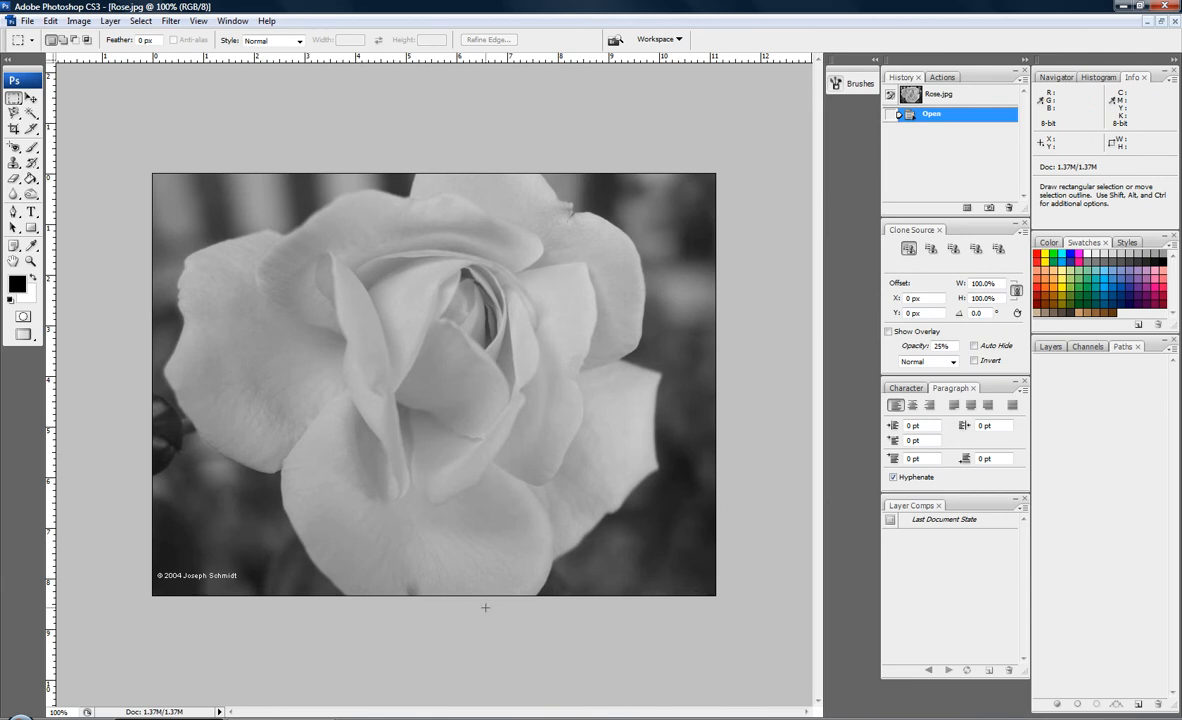
{"action": "mouse_move", "coordinate": [682, 499]}
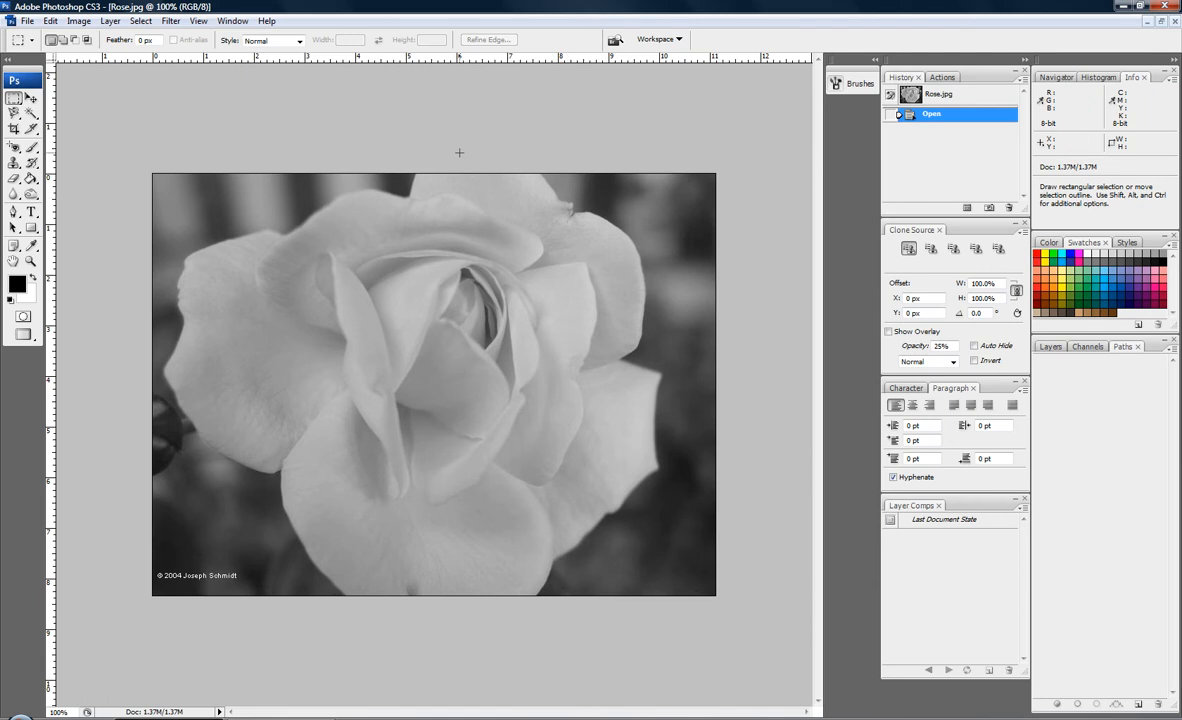
{"action": "mouse_move", "coordinate": [98, 73]}
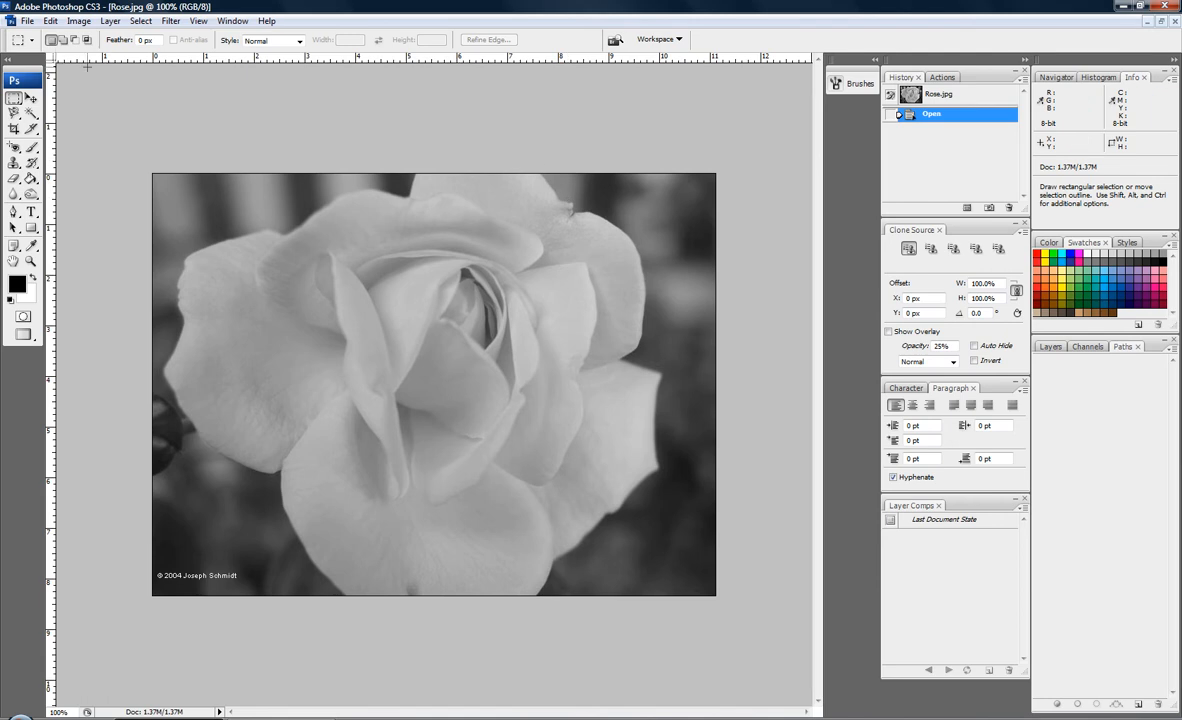
{"action": "mouse_move", "coordinate": [216, 264]}
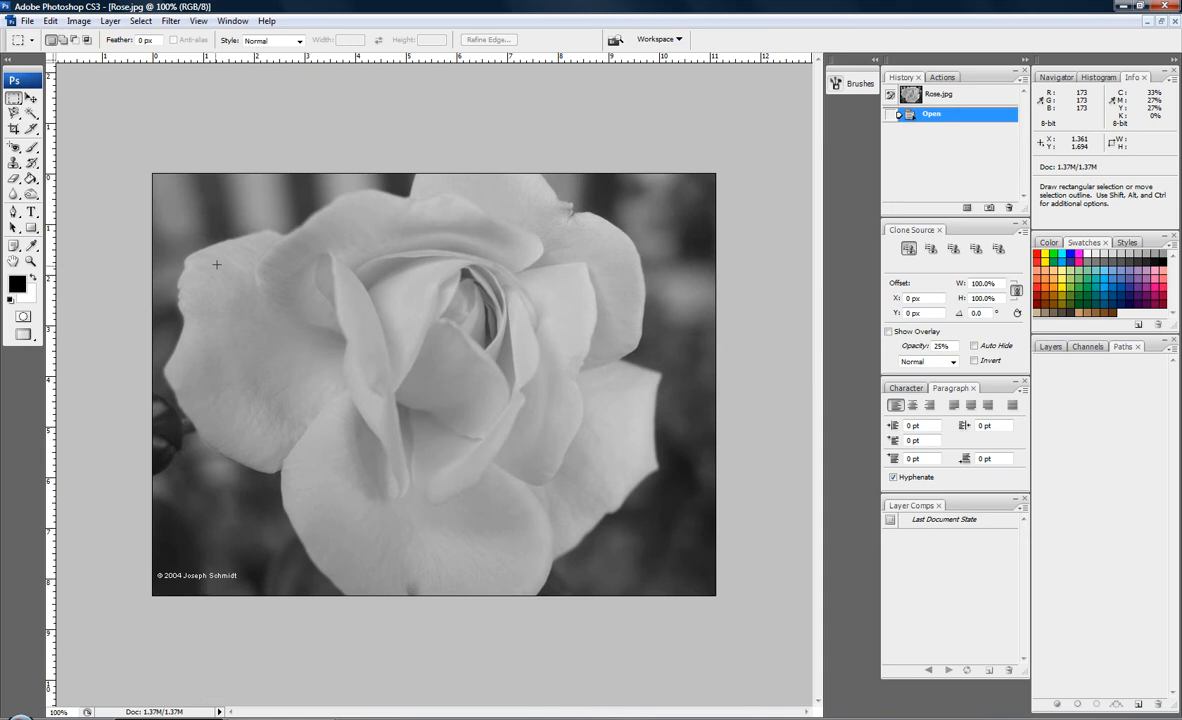
Pick the Magnetic Lasso, start tracing the rose, and dismiss the no-pixels warning.
{"action": "left_click", "coordinate": [13, 112]}
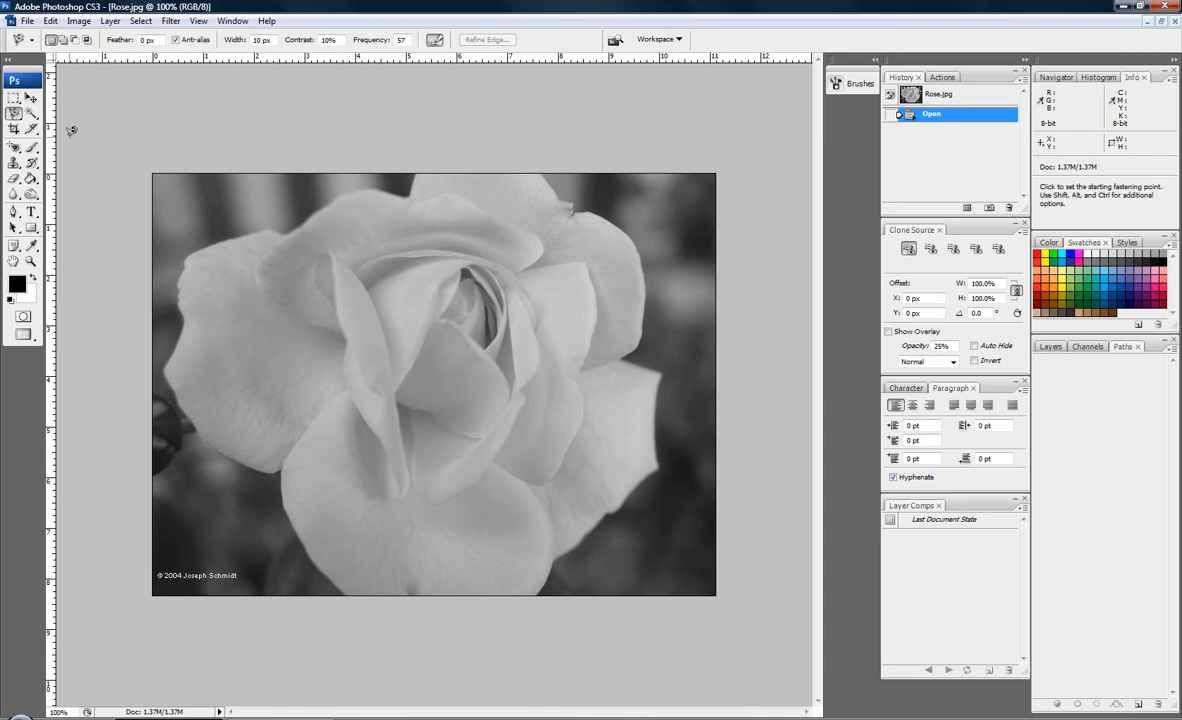
{"action": "mouse_move", "coordinate": [100, 160]}
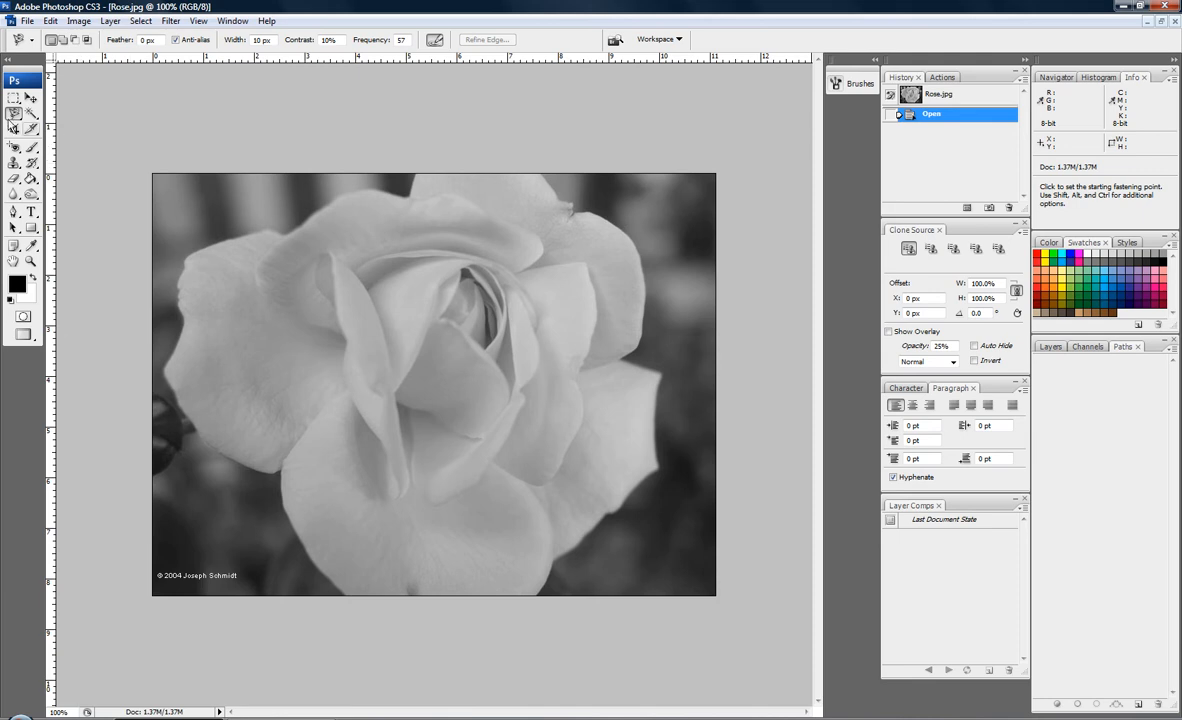
{"action": "left_click", "coordinate": [13, 113]}
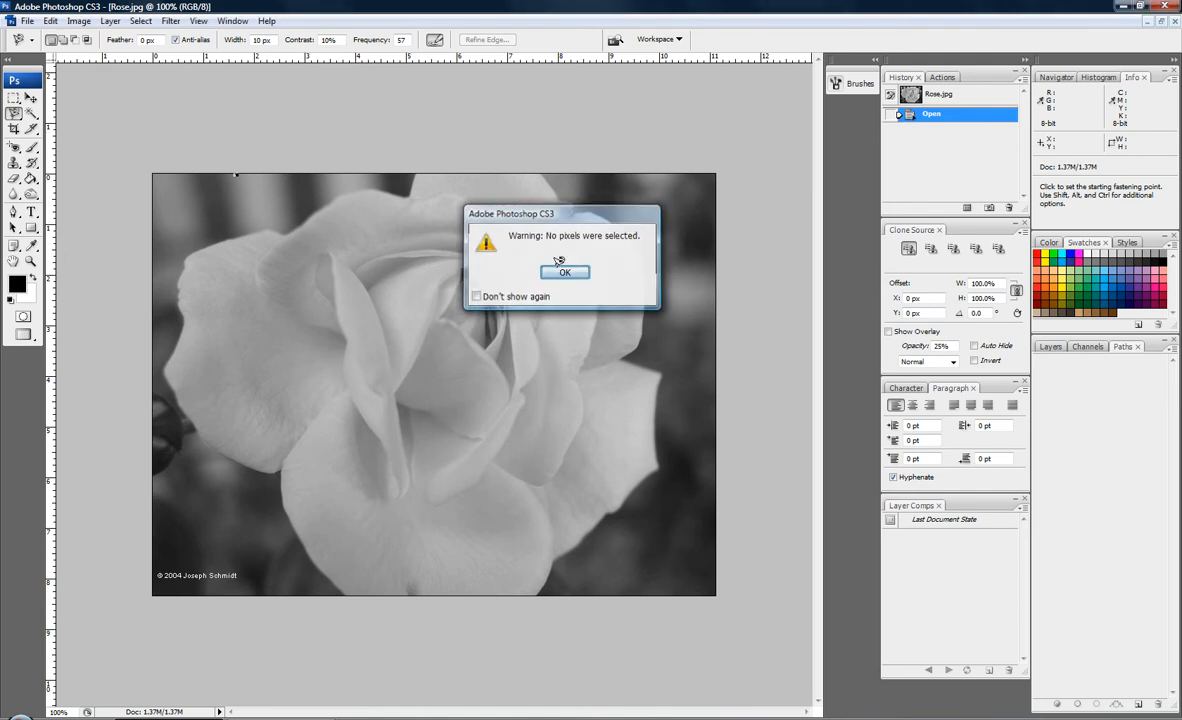
{"action": "left_click", "coordinate": [565, 272]}
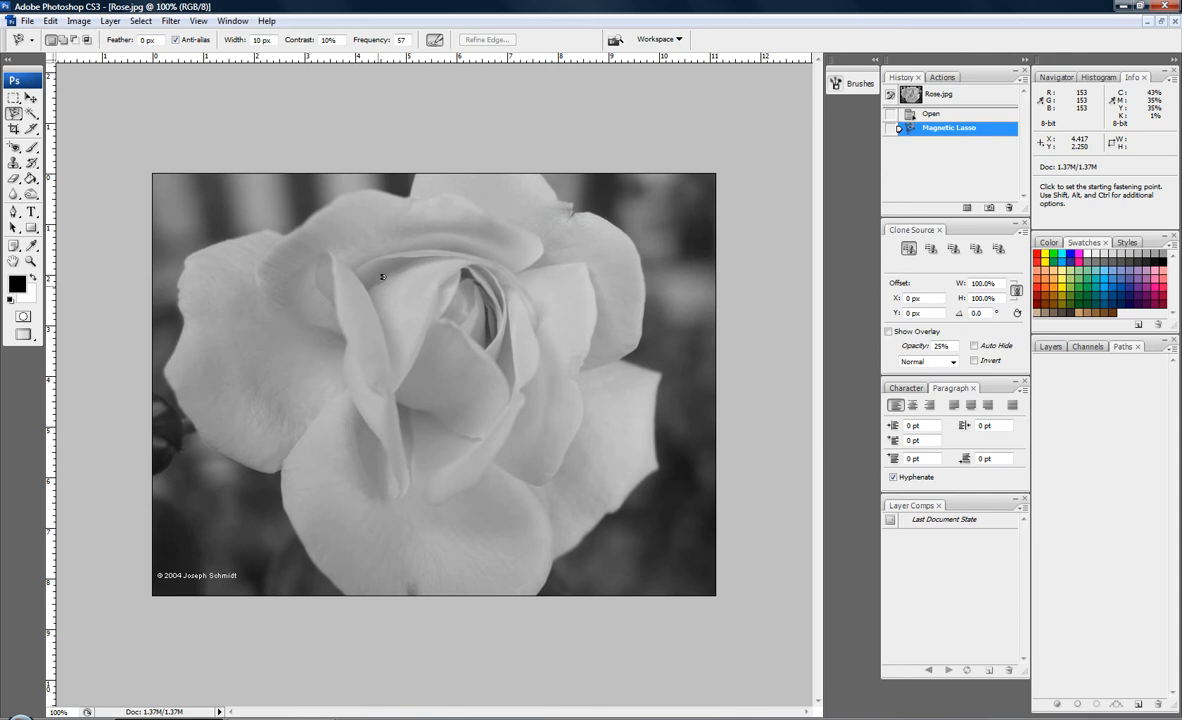
{"action": "mouse_move", "coordinate": [490, 208]}
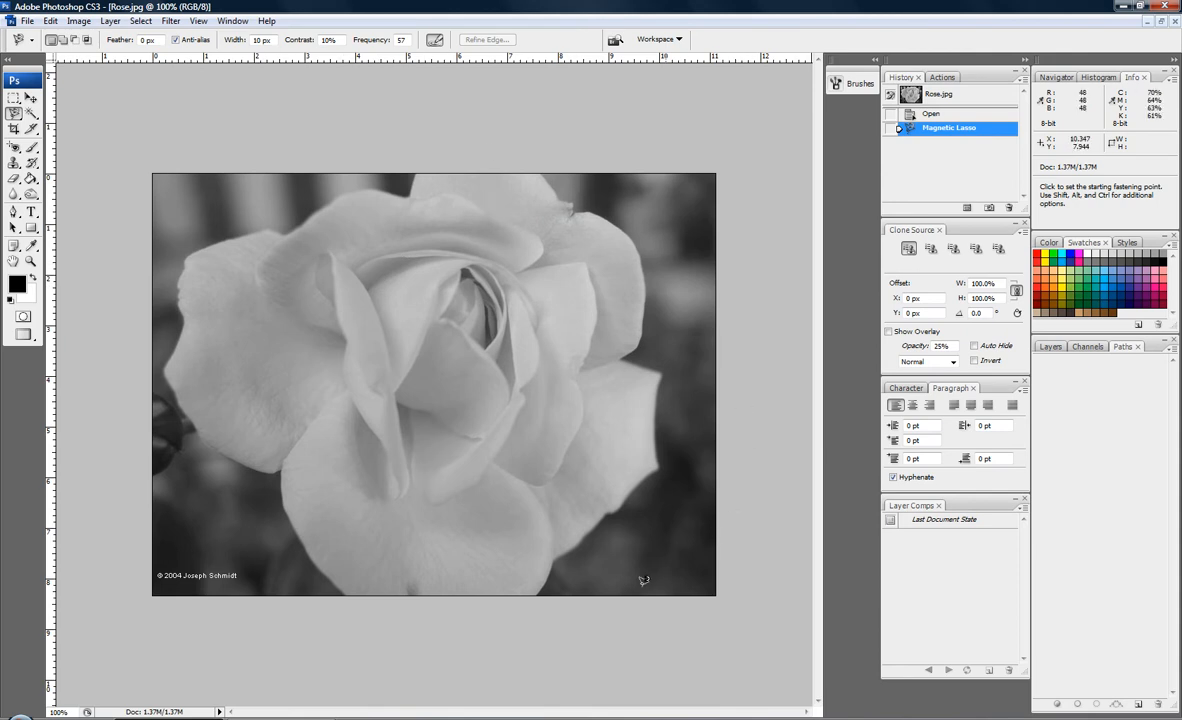
{"action": "mouse_move", "coordinate": [224, 222]}
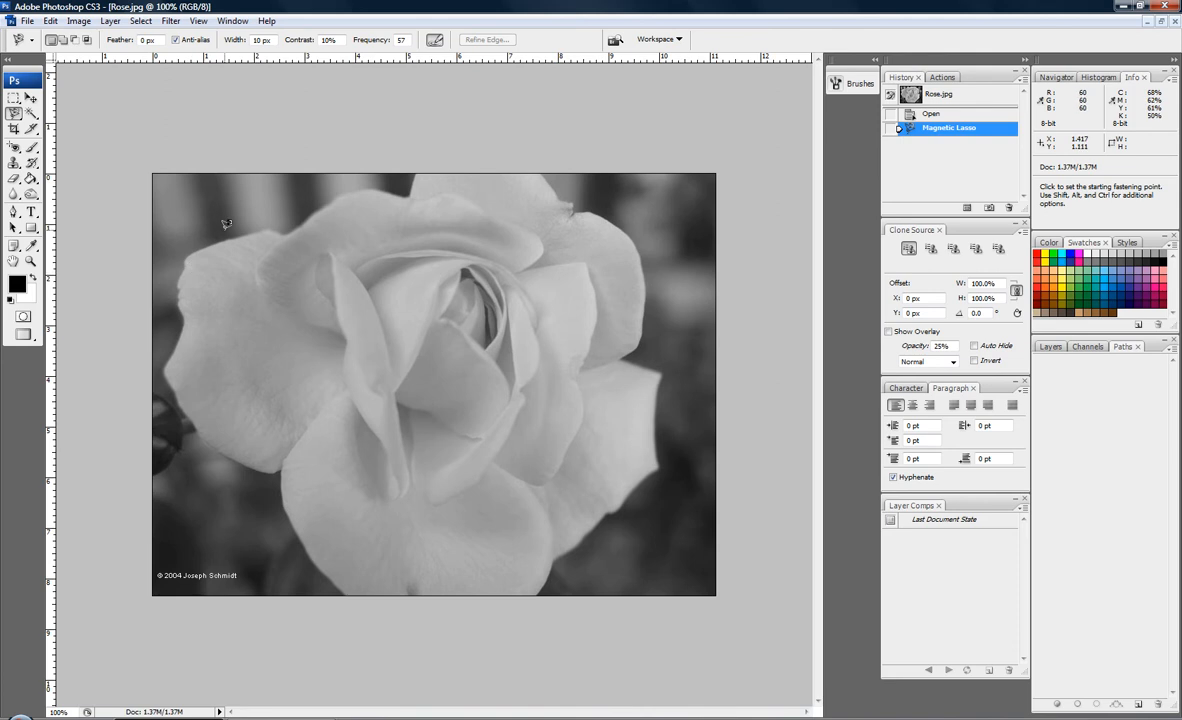
{"action": "mouse_move", "coordinate": [351, 190]}
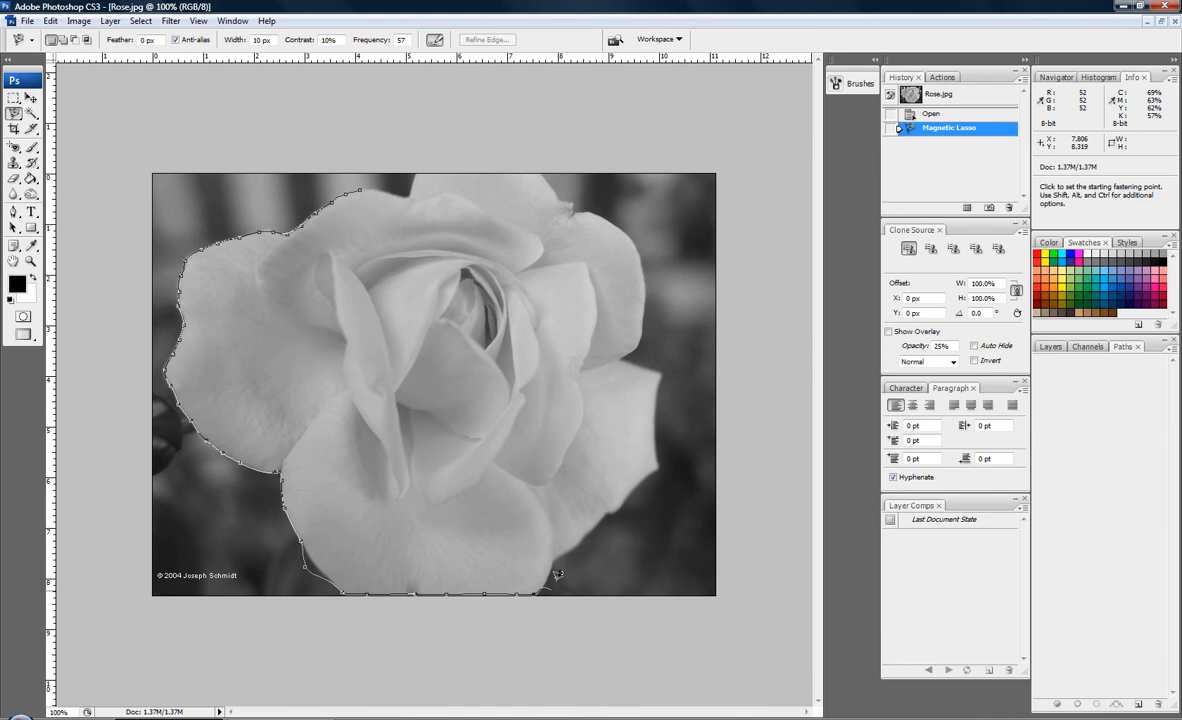
{"action": "mouse_move", "coordinate": [630, 361]}
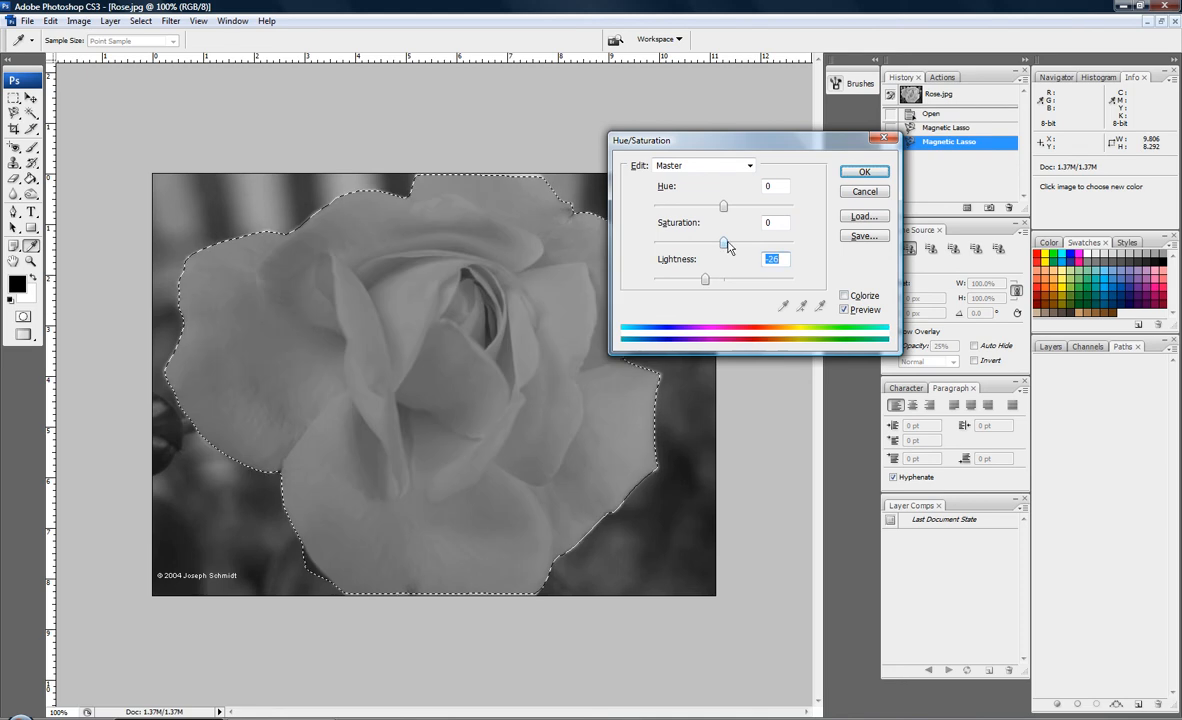
Preview a blue Colorize tint on the rose, toward Hue 216 and Saturation 74.
{"action": "left_click_drag", "start_coordinate": [723, 243], "coordinate": [793, 243]}
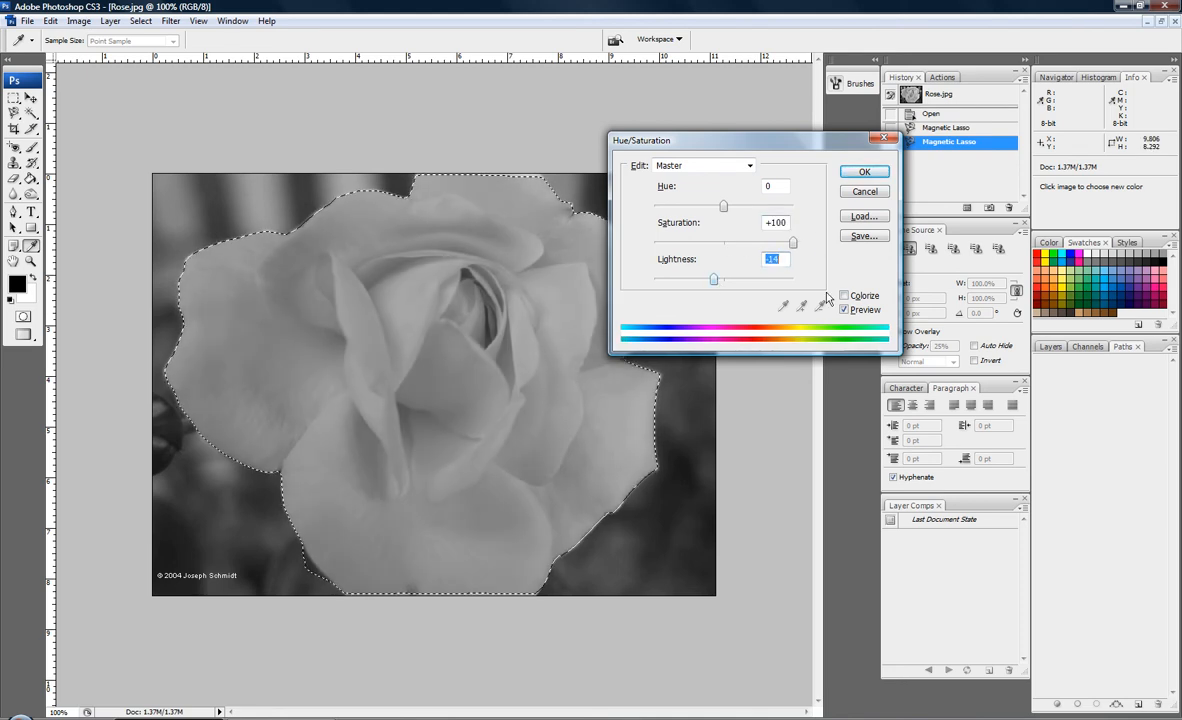
{"action": "left_click", "coordinate": [844, 295]}
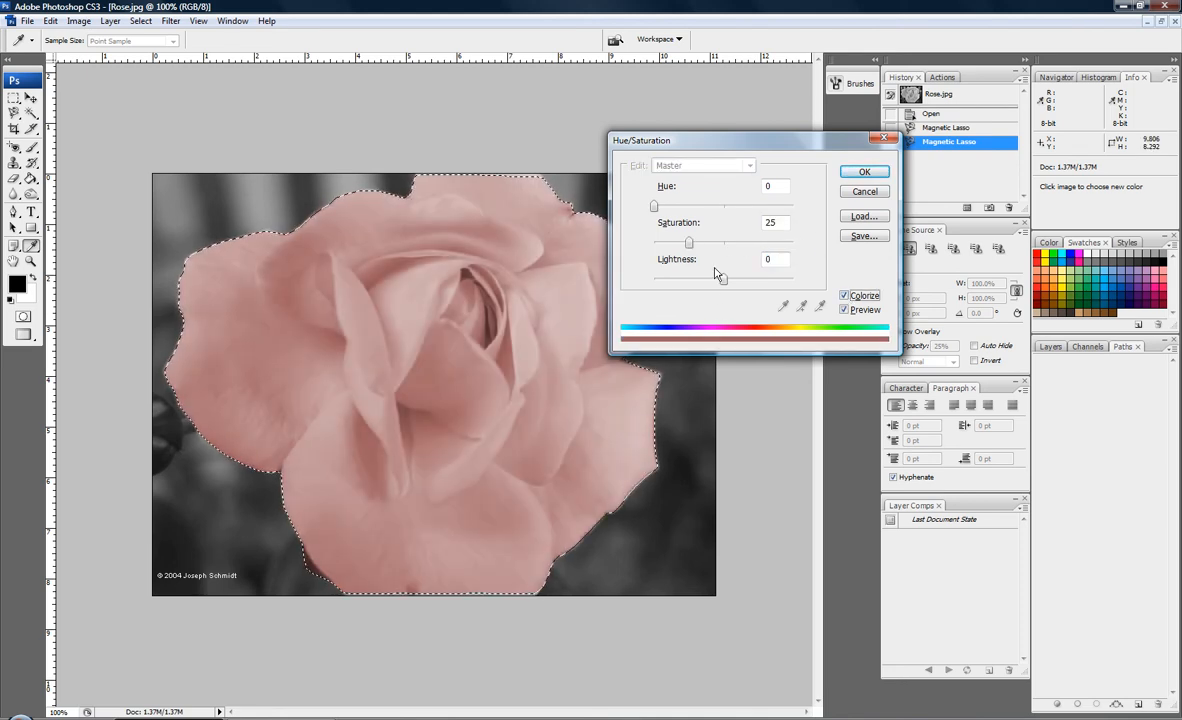
{"action": "left_click_drag", "start_coordinate": [688, 242], "coordinate": [793, 242]}
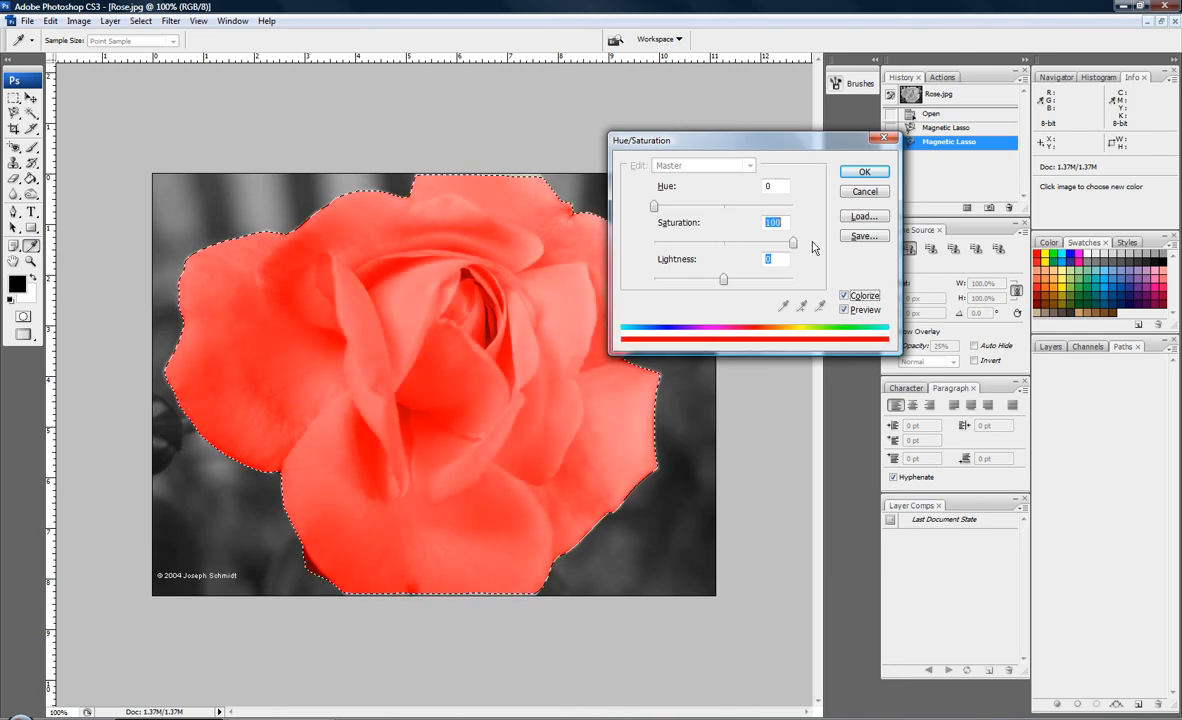
{"action": "left_click_drag", "start_coordinate": [654, 206], "coordinate": [712, 206]}
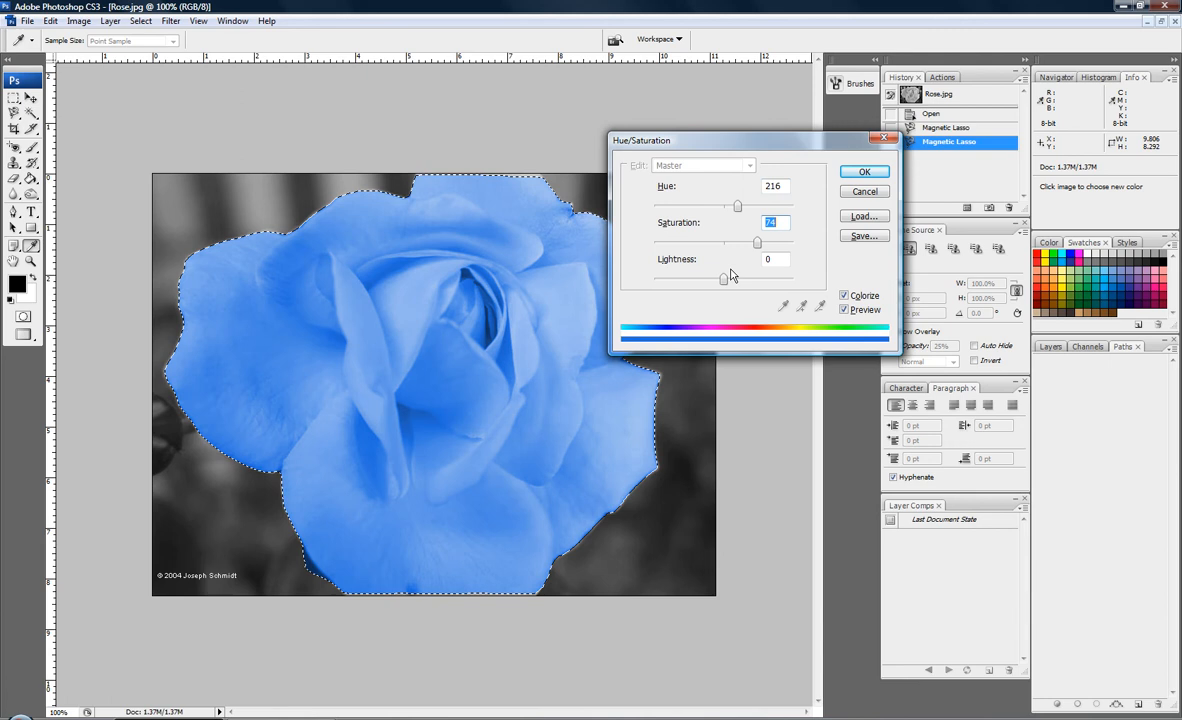
{"action": "left_click_drag", "start_coordinate": [723, 279], "coordinate": [685, 279]}
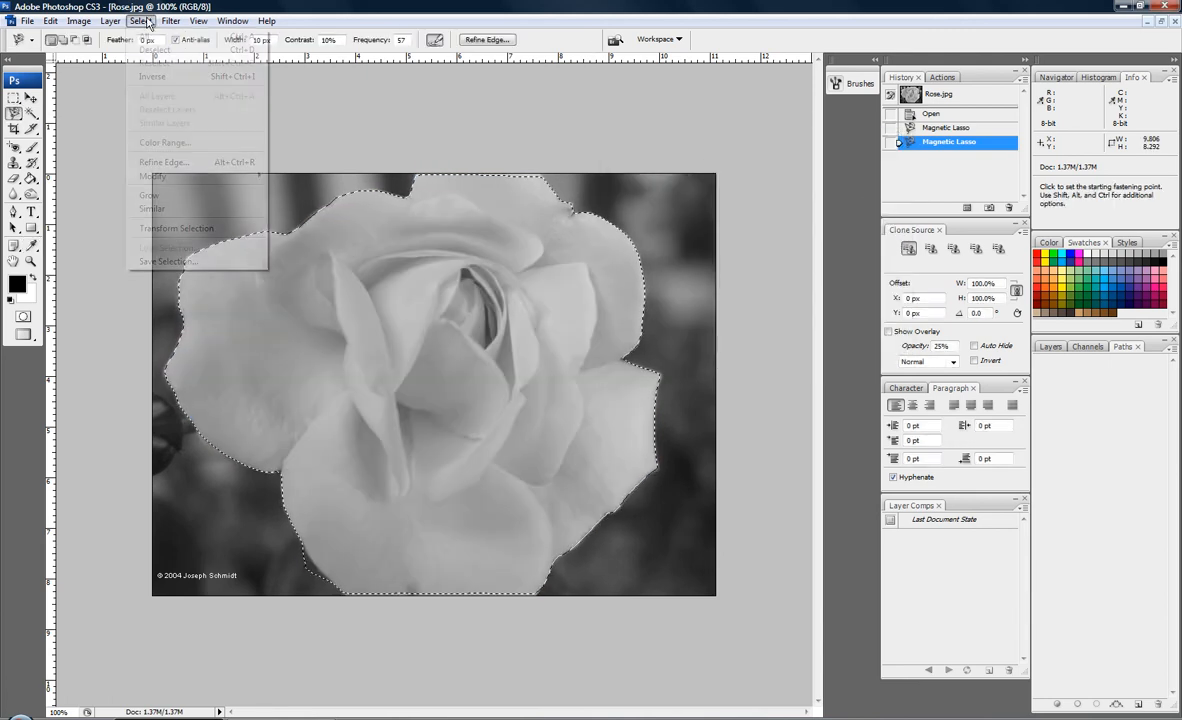
{"action": "left_click", "coordinate": [180, 141]}
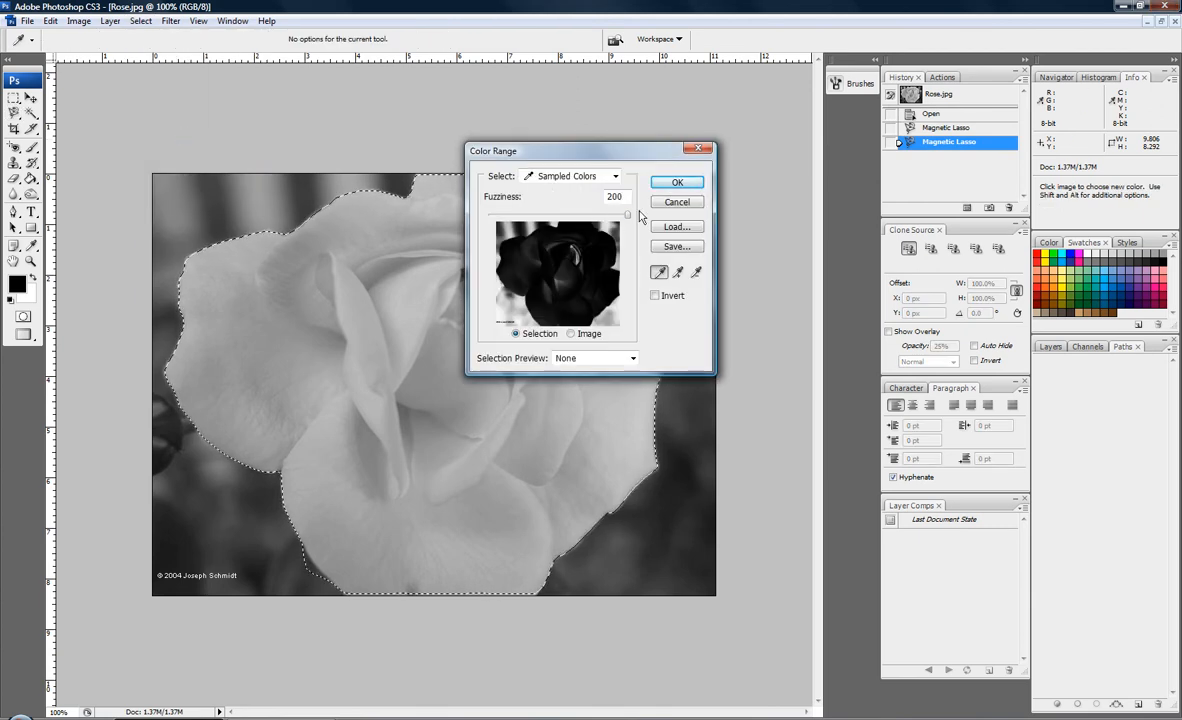
{"action": "left_click", "coordinate": [142, 22]}
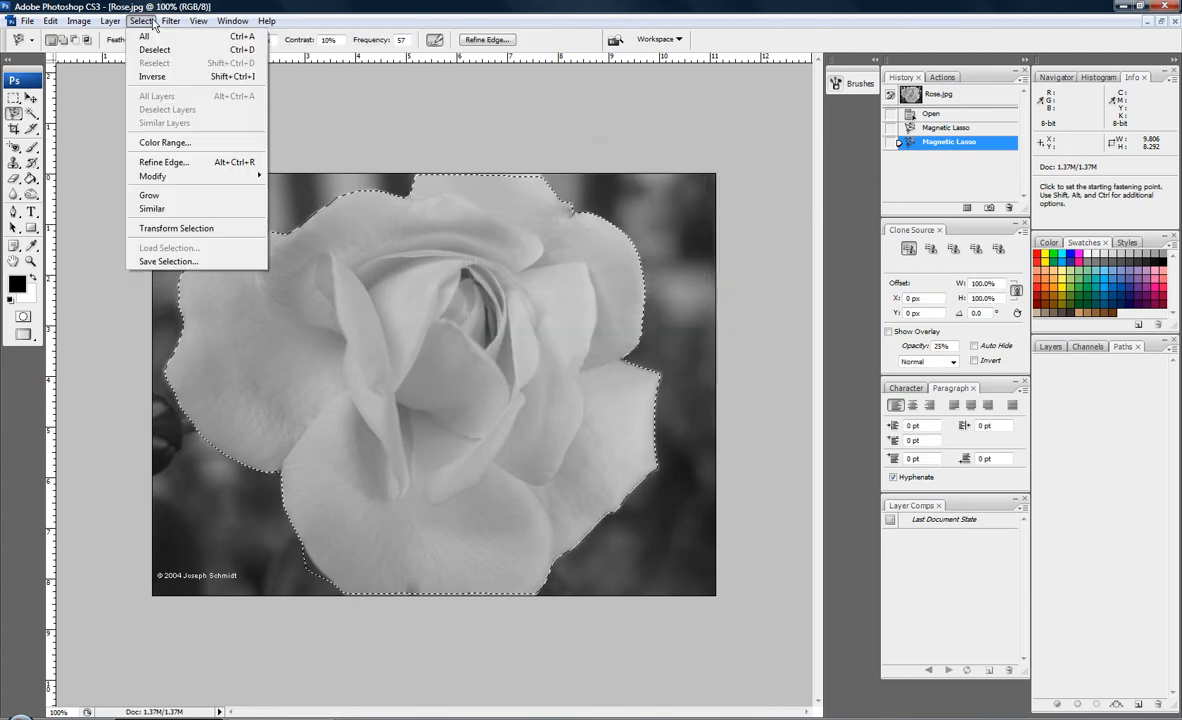
{"action": "left_click", "coordinate": [72, 21]}
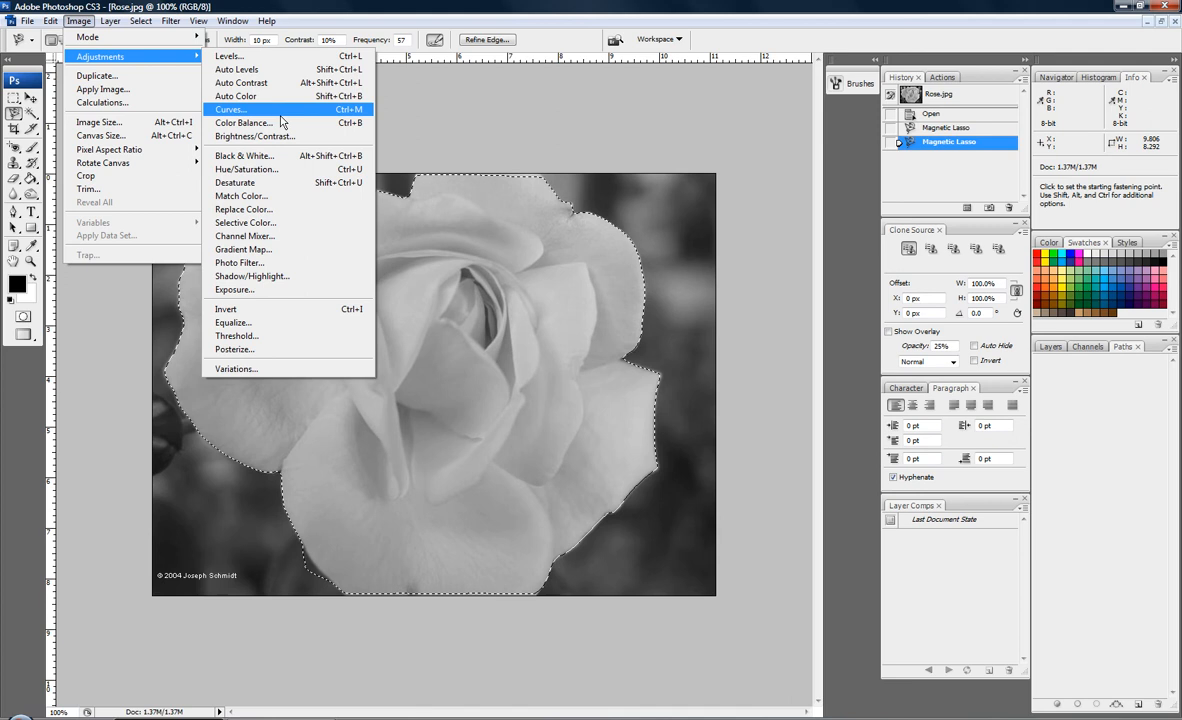
{"action": "left_click", "coordinate": [245, 122]}
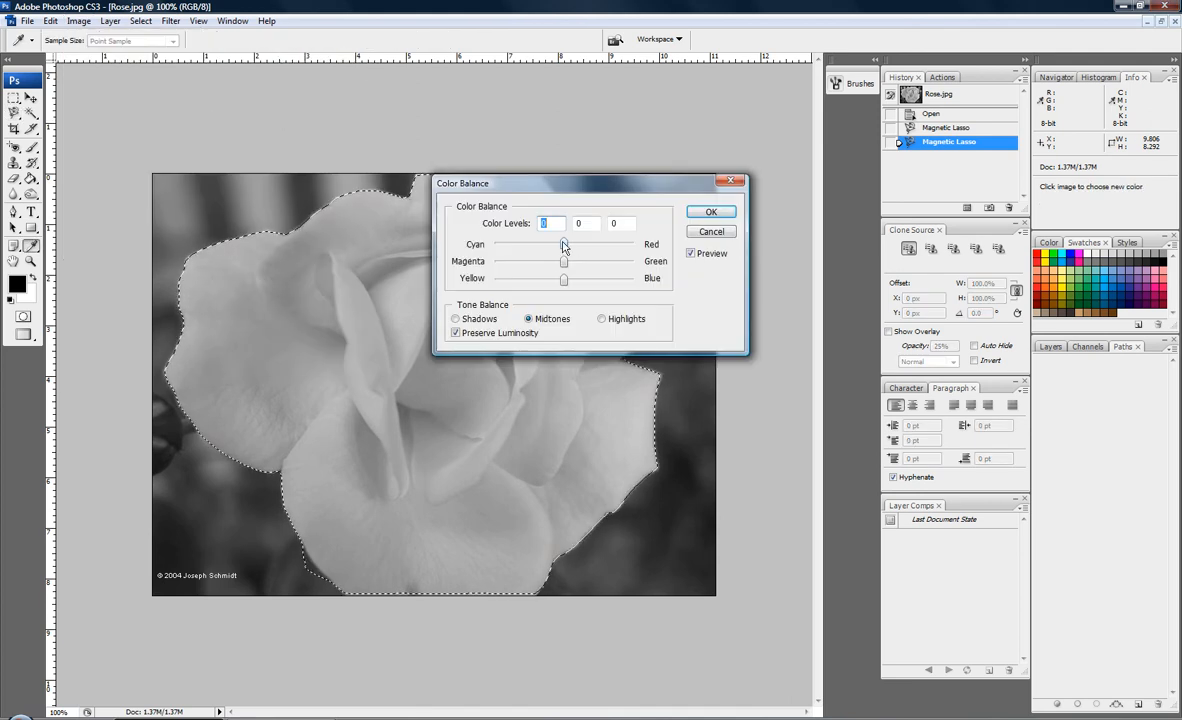
{"action": "left_click_drag", "start_coordinate": [564, 245], "coordinate": [562, 245]}
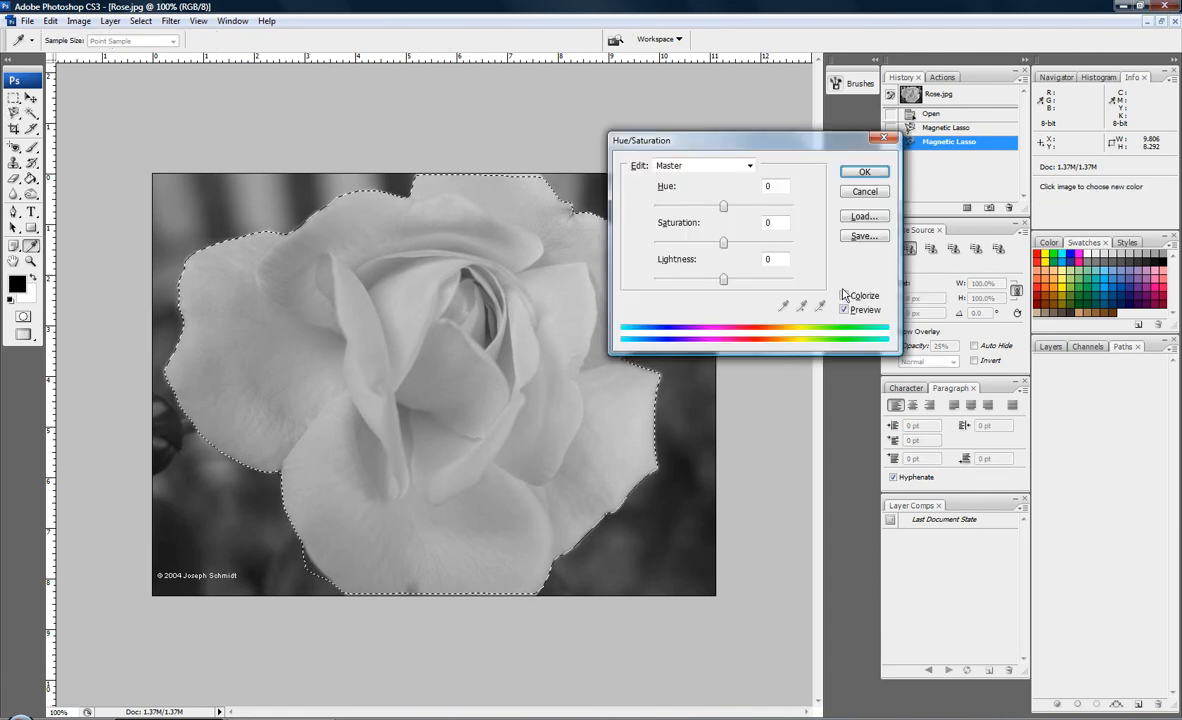
Colorize the rose teal (Hue 178, Saturation 50, Lightness -22), then deselect.
{"action": "left_click", "coordinate": [844, 295]}
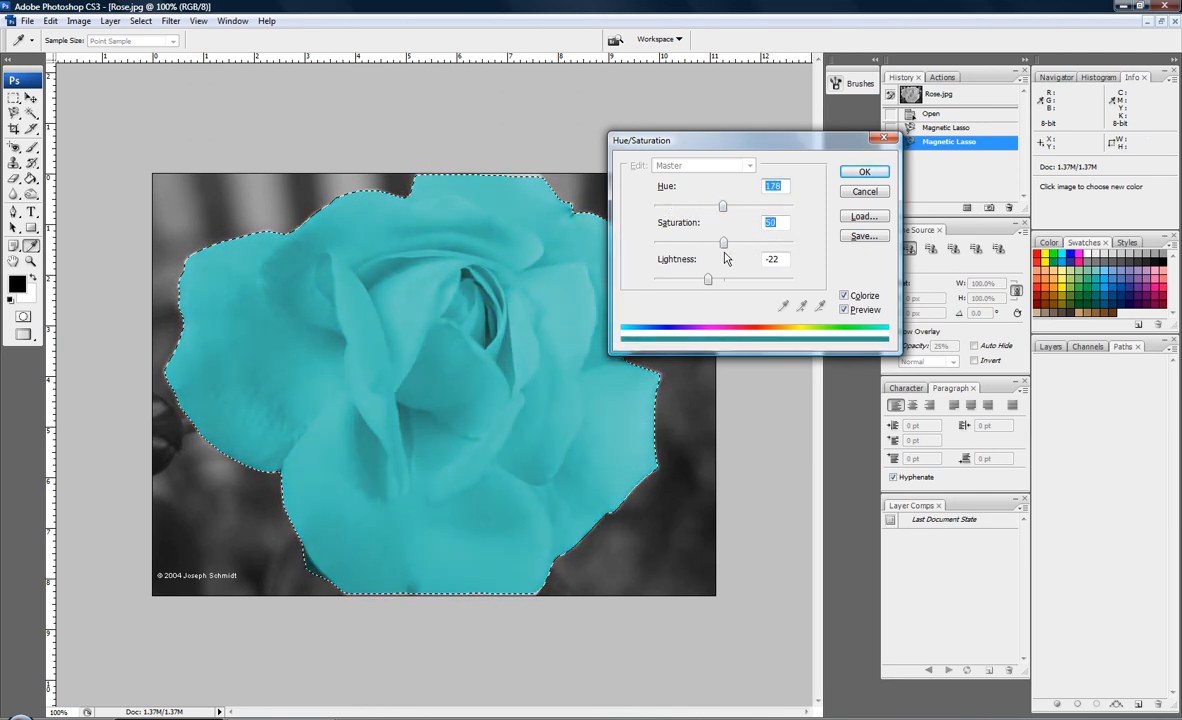
{"action": "left_click", "coordinate": [864, 171]}
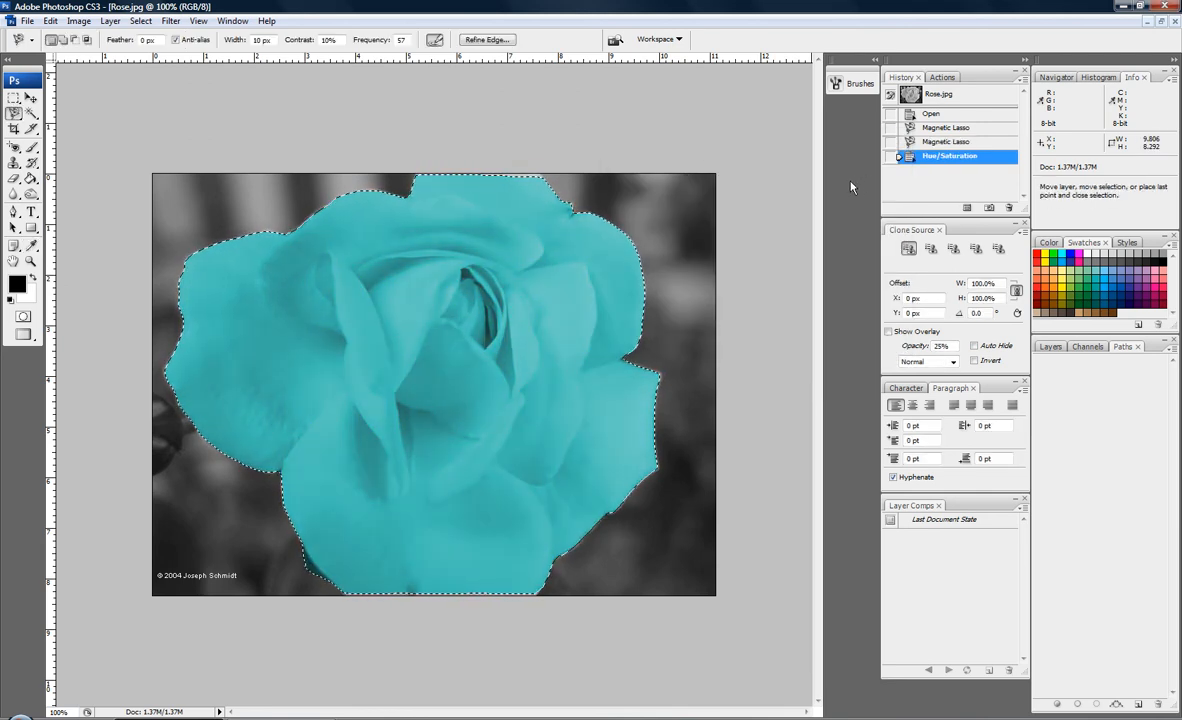
{"action": "key", "text": "Ctrl+D"}
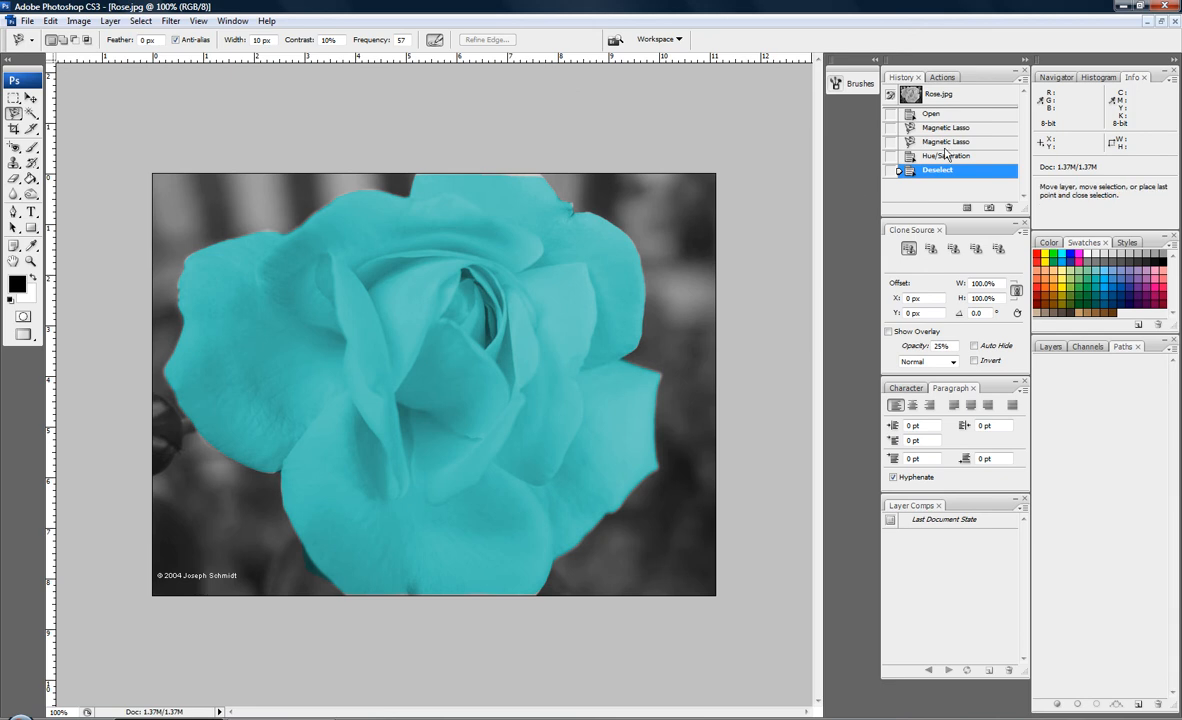
Delete the later history state and return to the Hue/Saturation state.
{"action": "right_click", "coordinate": [946, 156]}
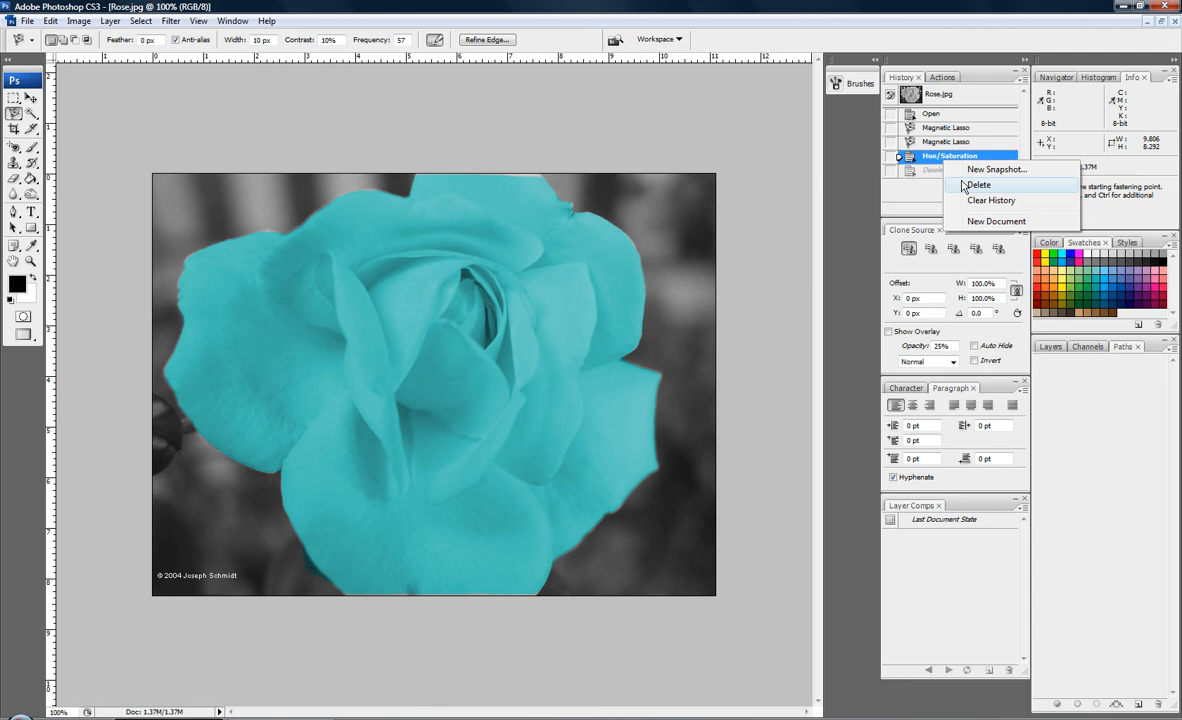
{"action": "left_click", "coordinate": [979, 184]}
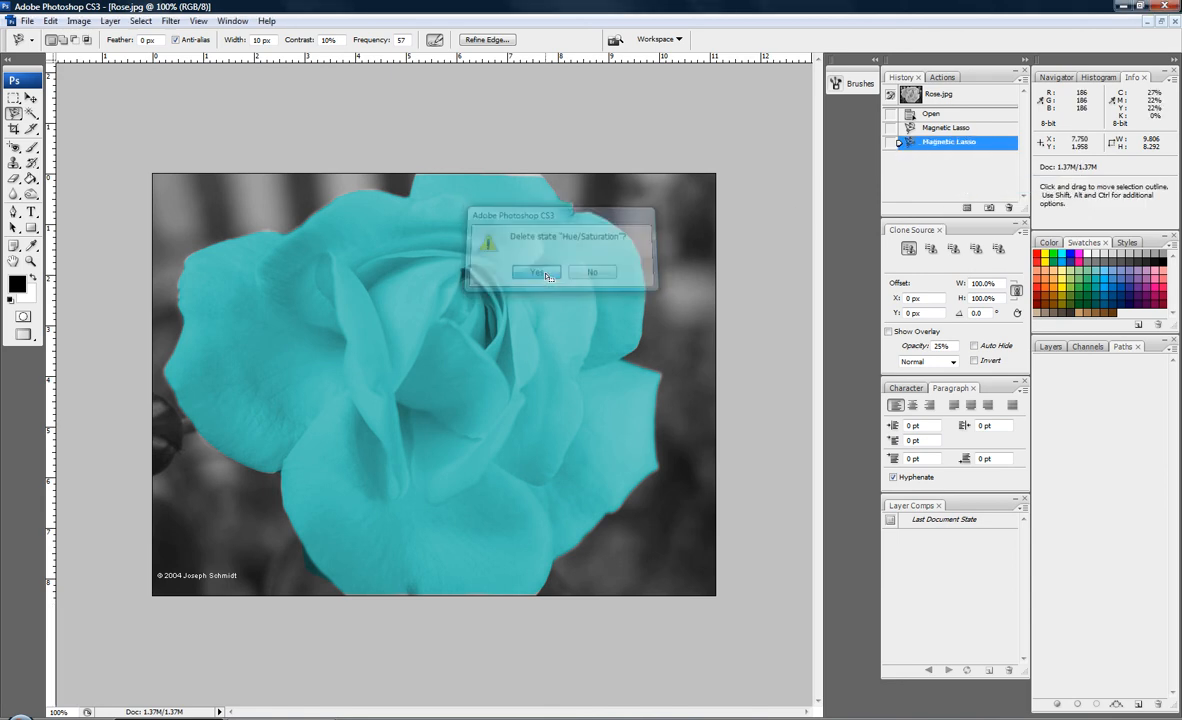
{"action": "left_click", "coordinate": [533, 271]}
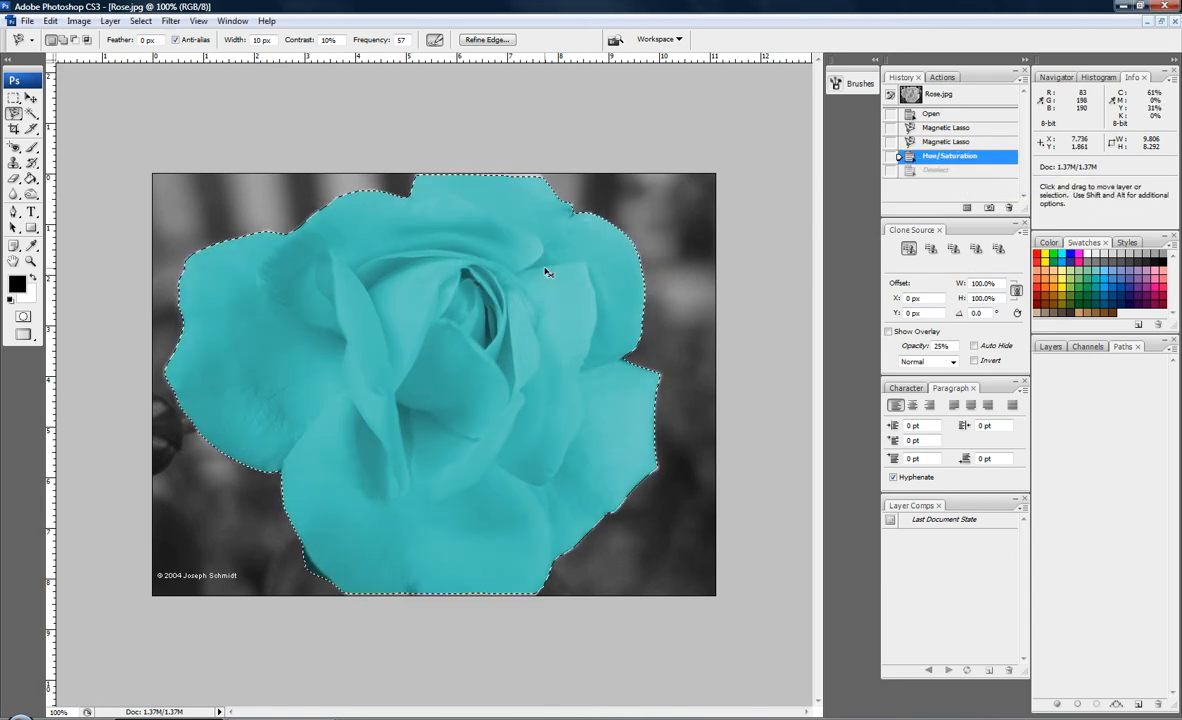
{"action": "left_click", "coordinate": [948, 141]}
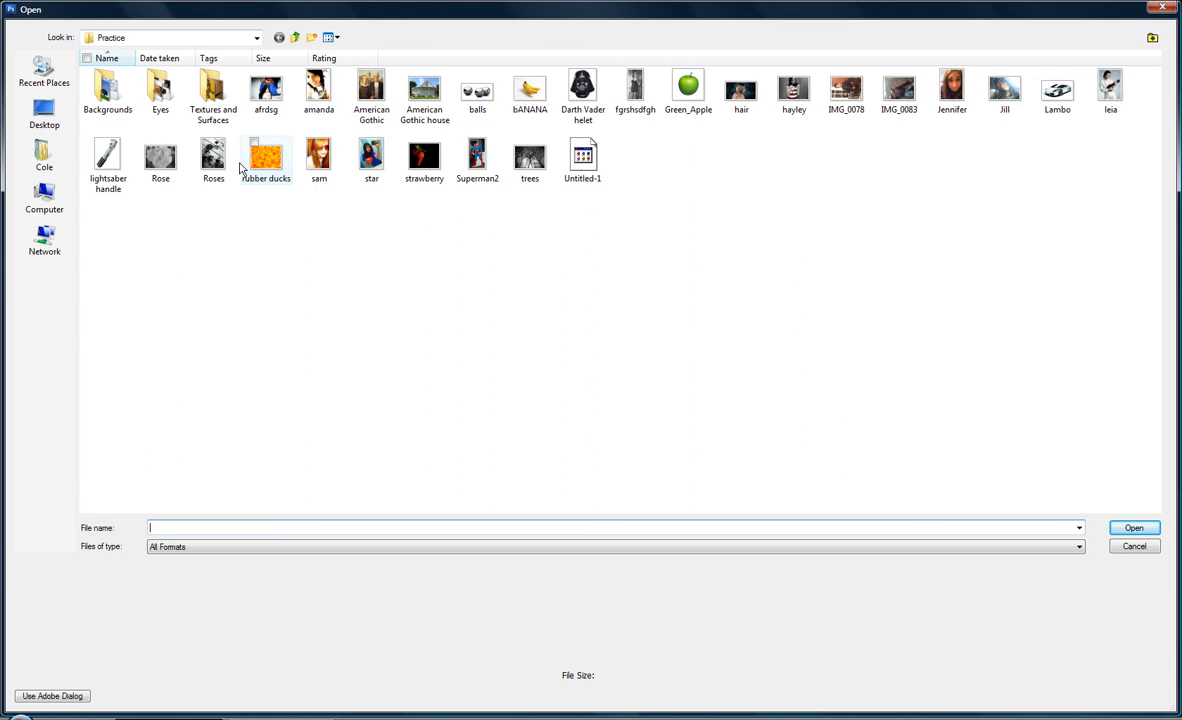
Open Roses.jpg, the climbing-roses photo, from the Practice folder.
{"action": "left_click", "coordinate": [1145, 548]}
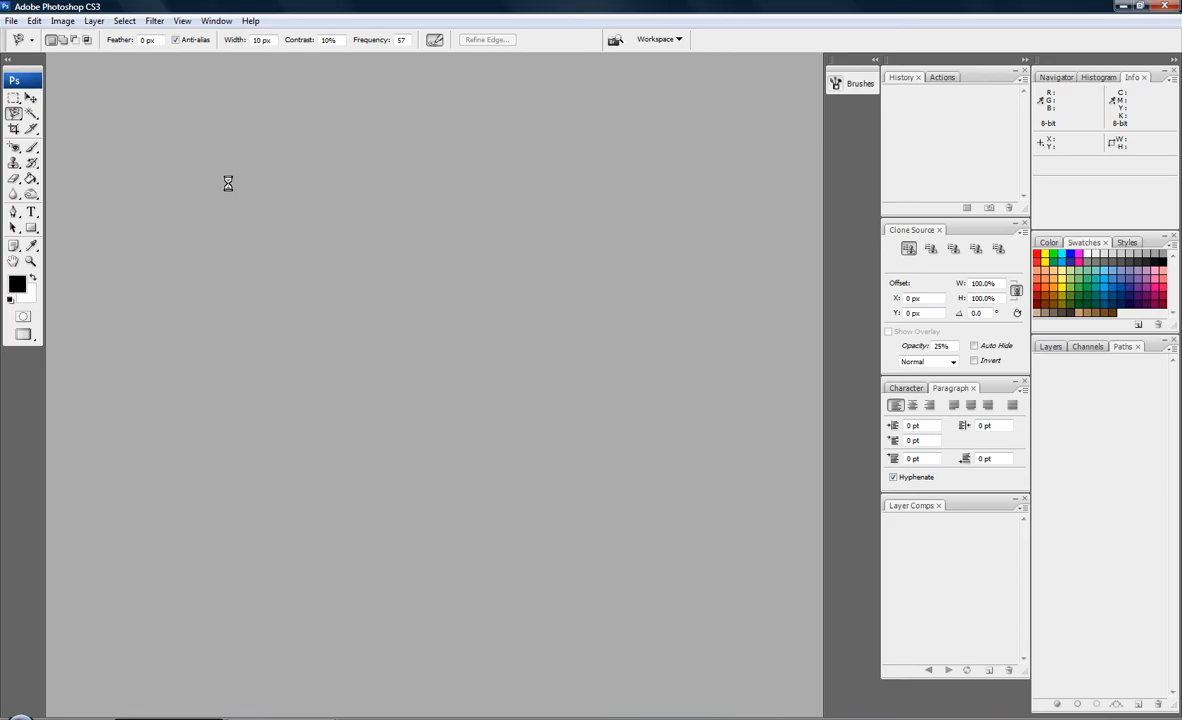
{"action": "left_click", "coordinate": [8, 20]}
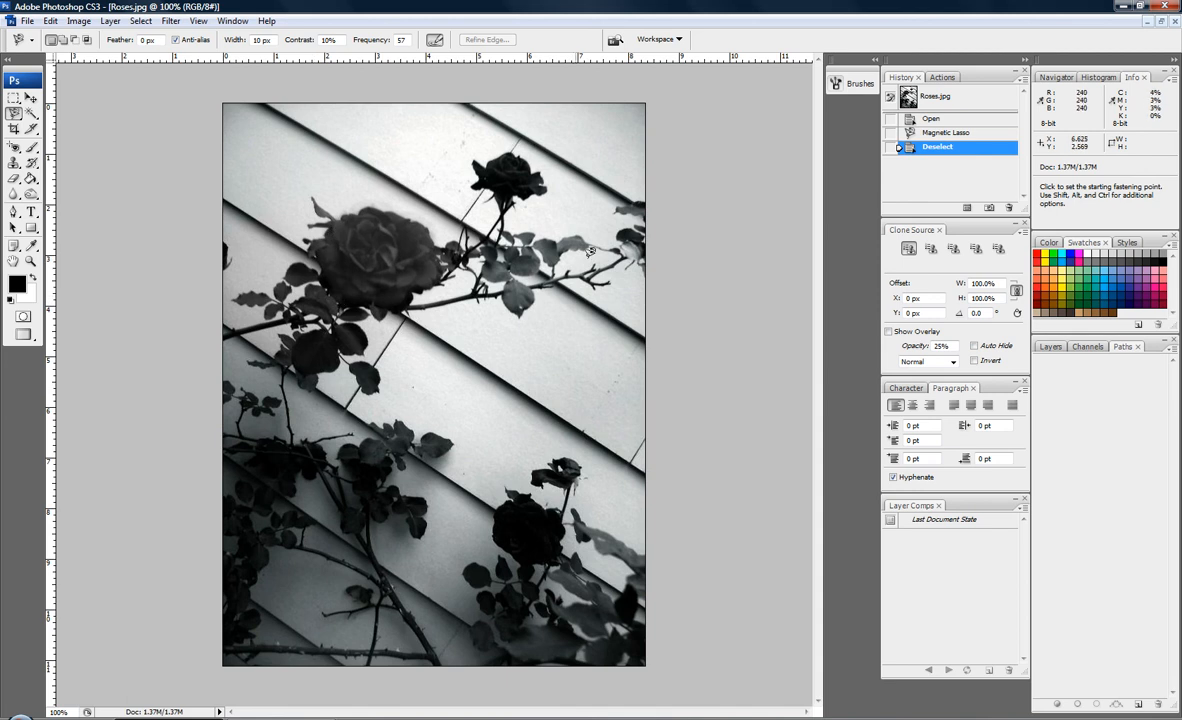
{"action": "mouse_move", "coordinate": [361, 203]}
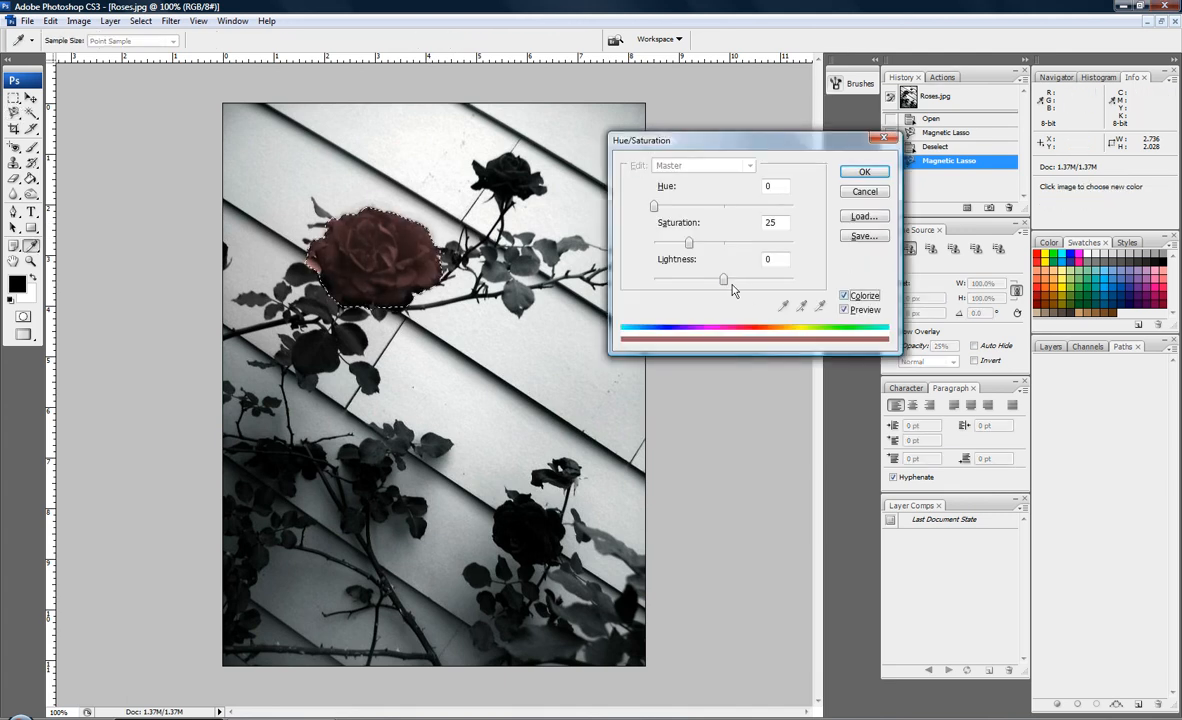
Colorize the upper rose teal with Saturation 100 and Hue 171, then deselect.
{"action": "left_click_drag", "start_coordinate": [688, 243], "coordinate": [793, 243]}
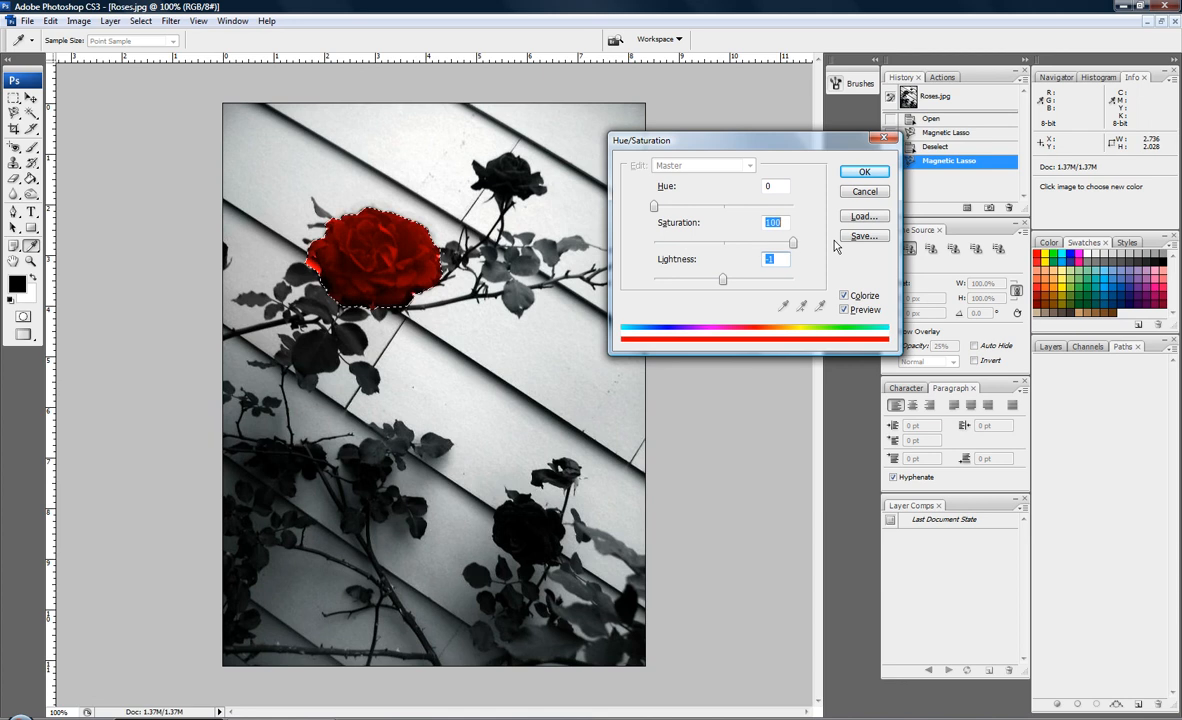
{"action": "left_click_drag", "start_coordinate": [654, 206], "coordinate": [793, 206]}
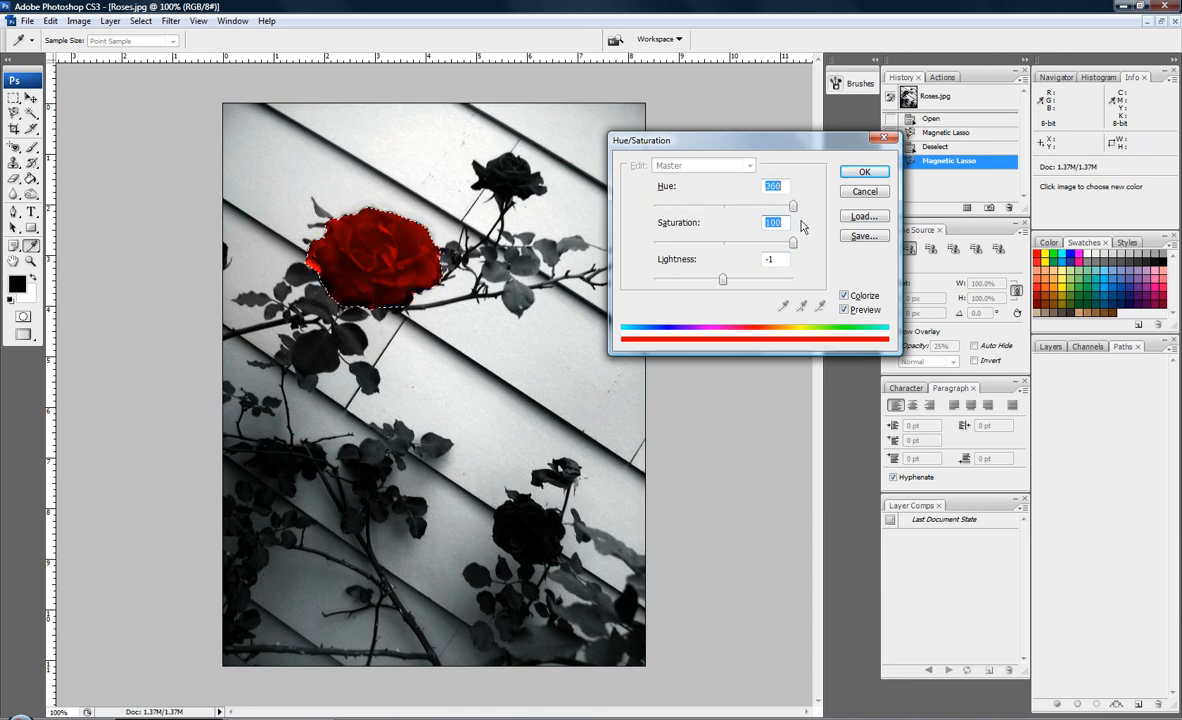
{"action": "left_click_drag", "start_coordinate": [793, 206], "coordinate": [720, 206]}
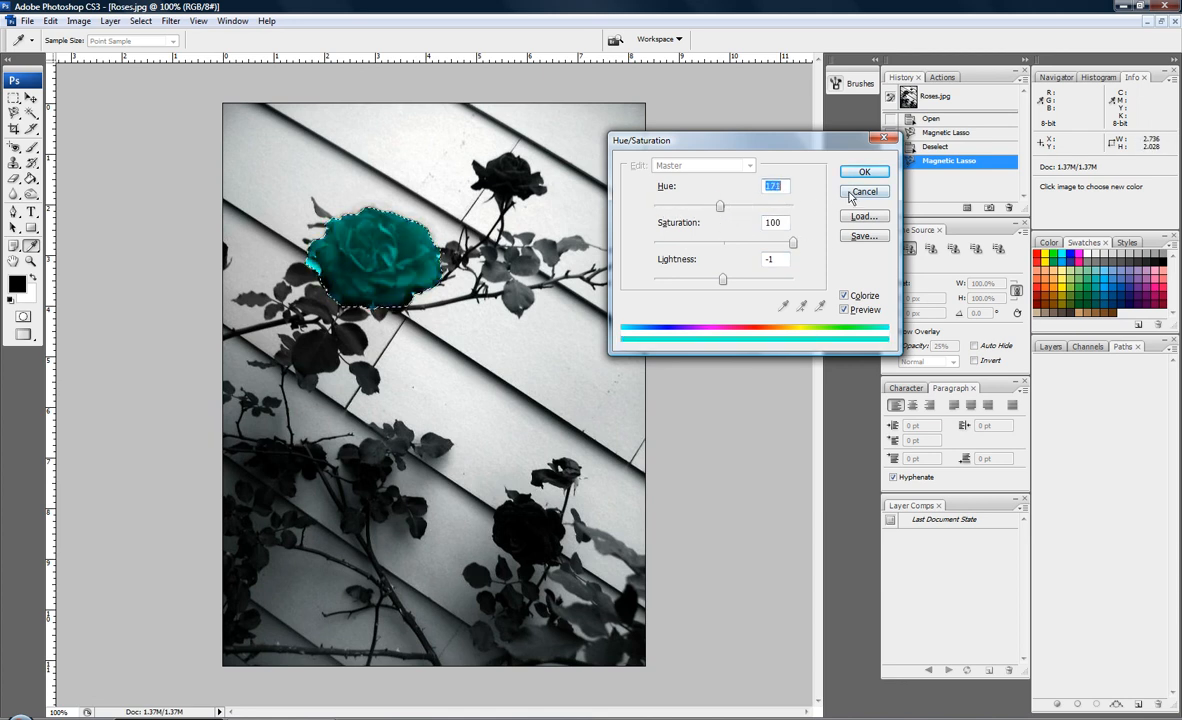
{"action": "left_click", "coordinate": [864, 171]}
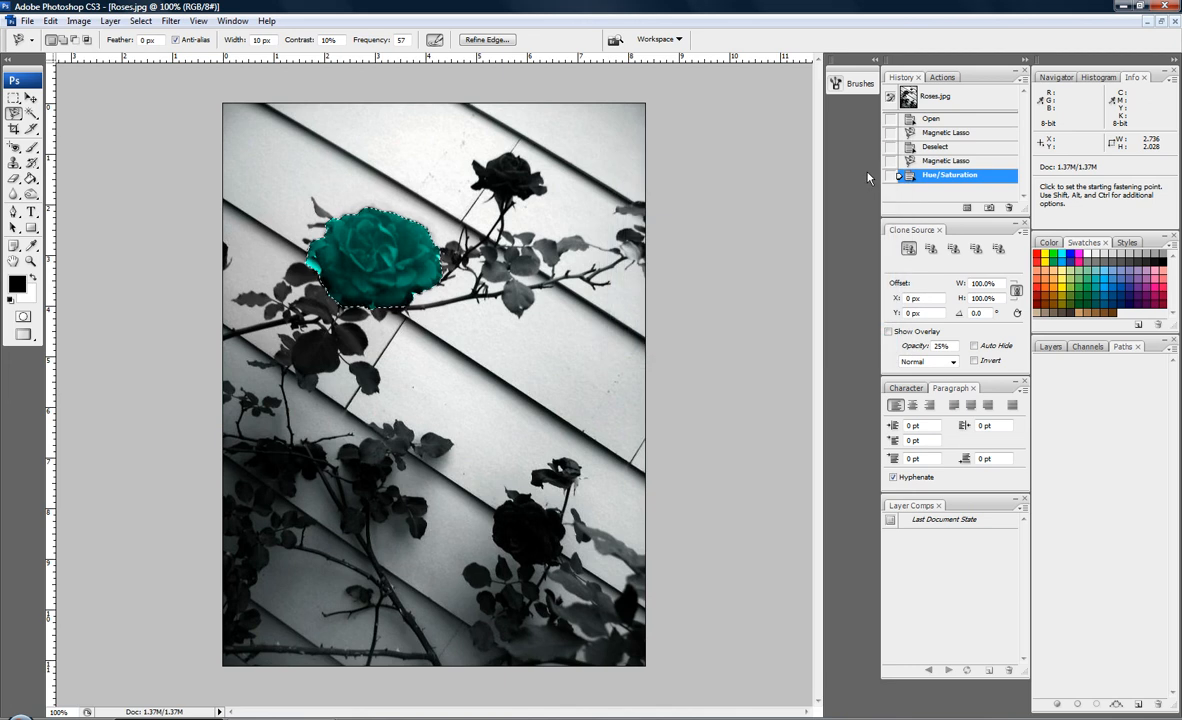
{"action": "key", "text": "Ctrl+D"}
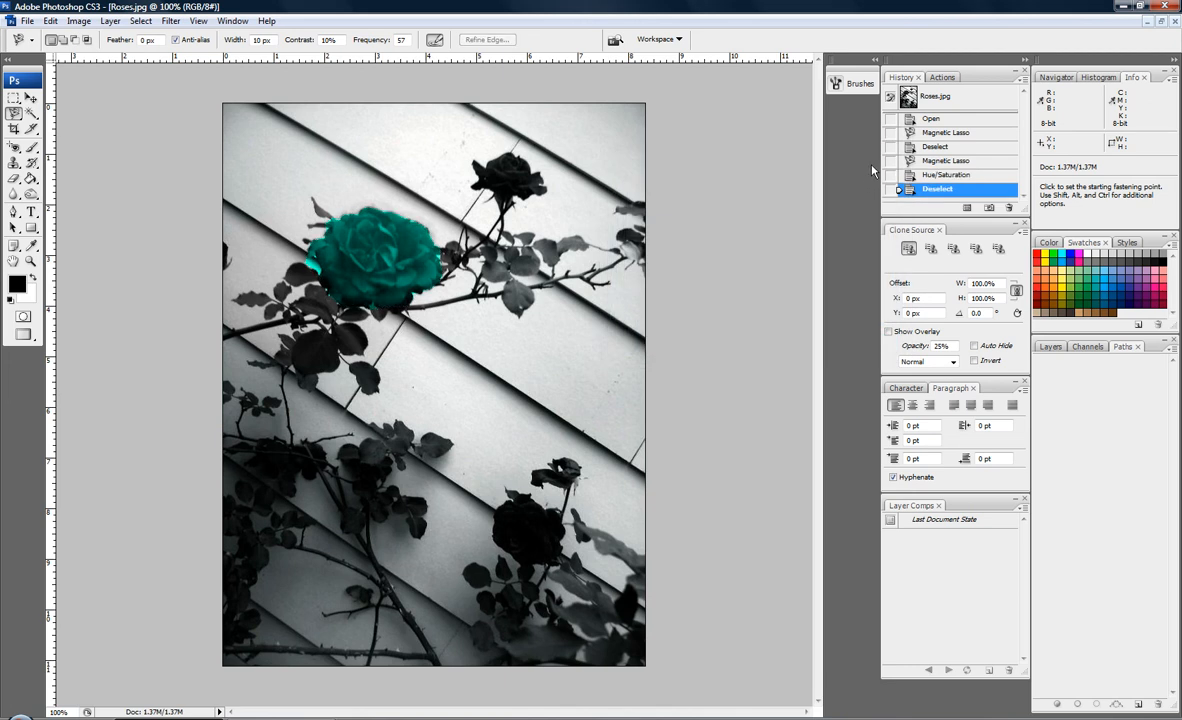